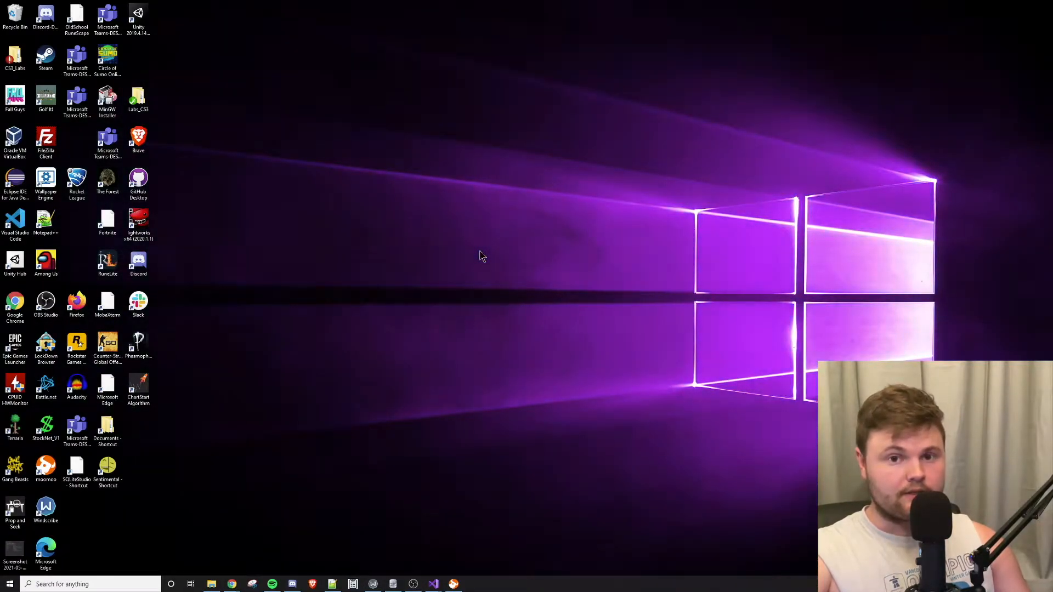
Search Windows for 'Visual Studio 2019' and launch the best match.
text(Visual Studio 2019)
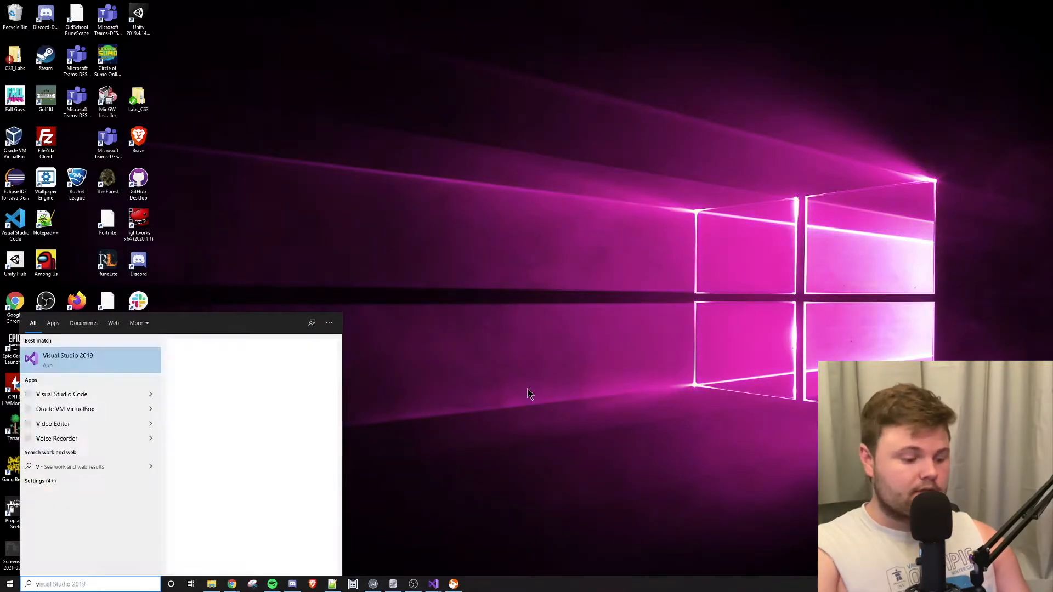
click(68, 359)
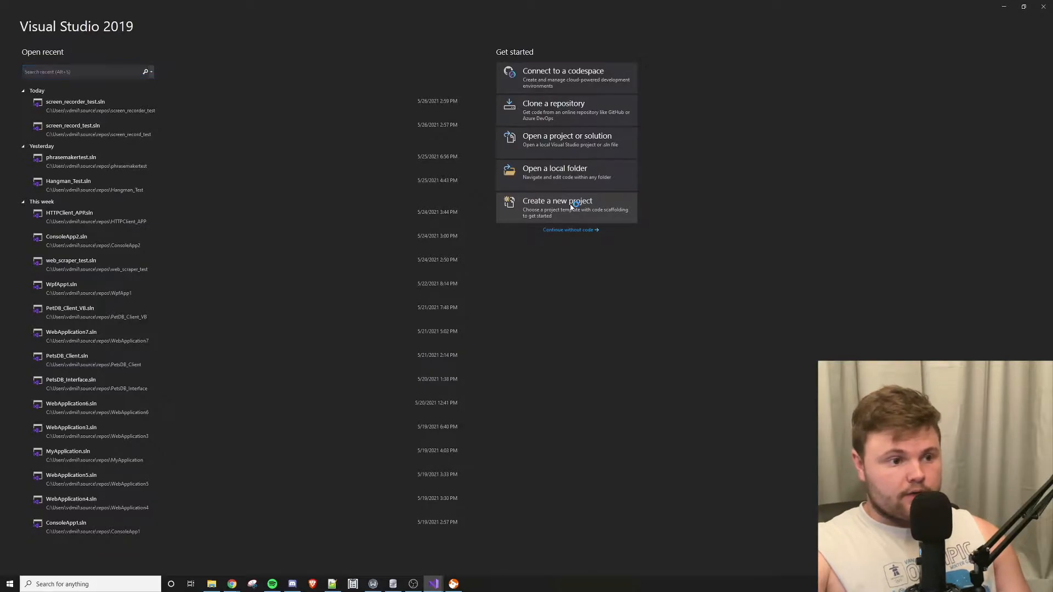
Start a new Console App (.NET Framework) project named screen_recorder.
click(557, 205)
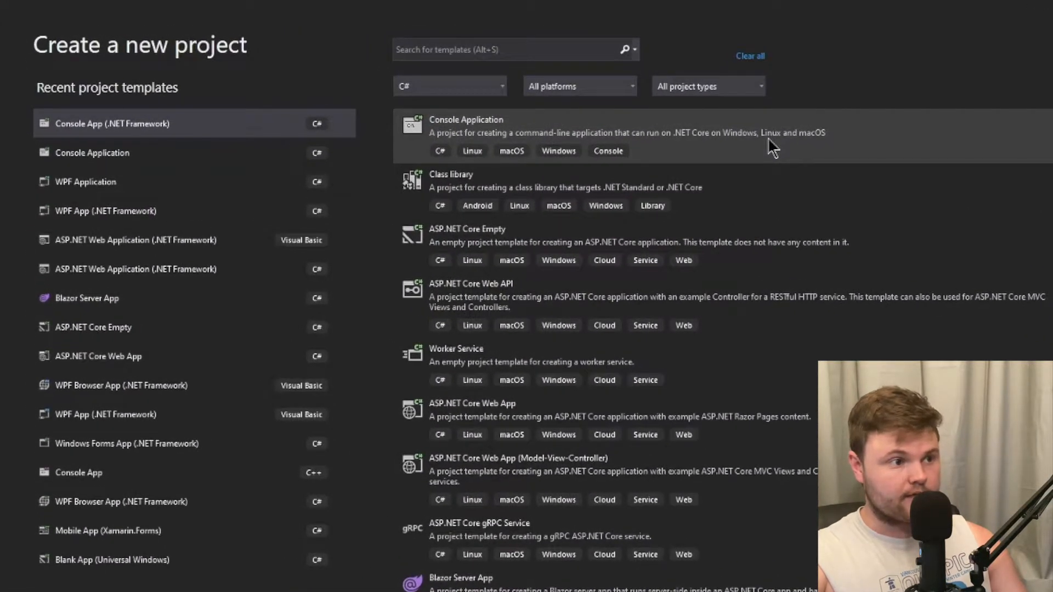
mouse_move(211, 129)
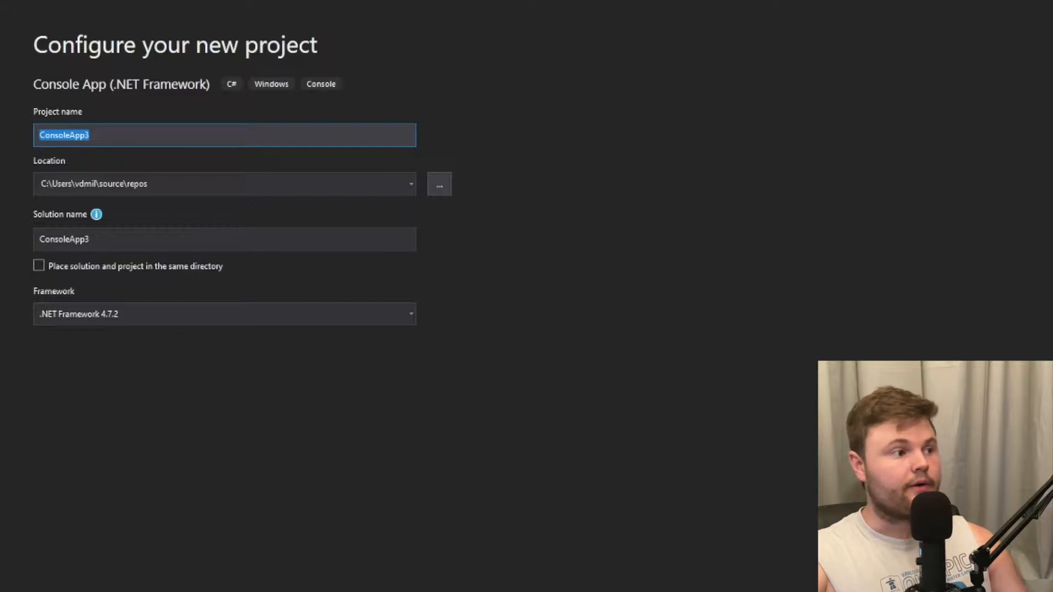
text(s)
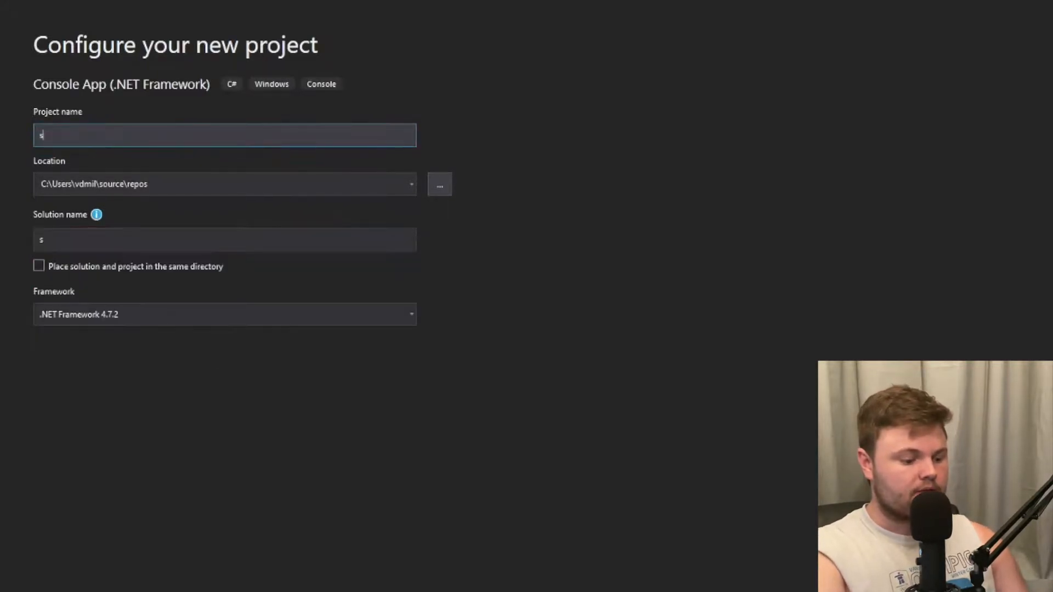
text(creen_reco)
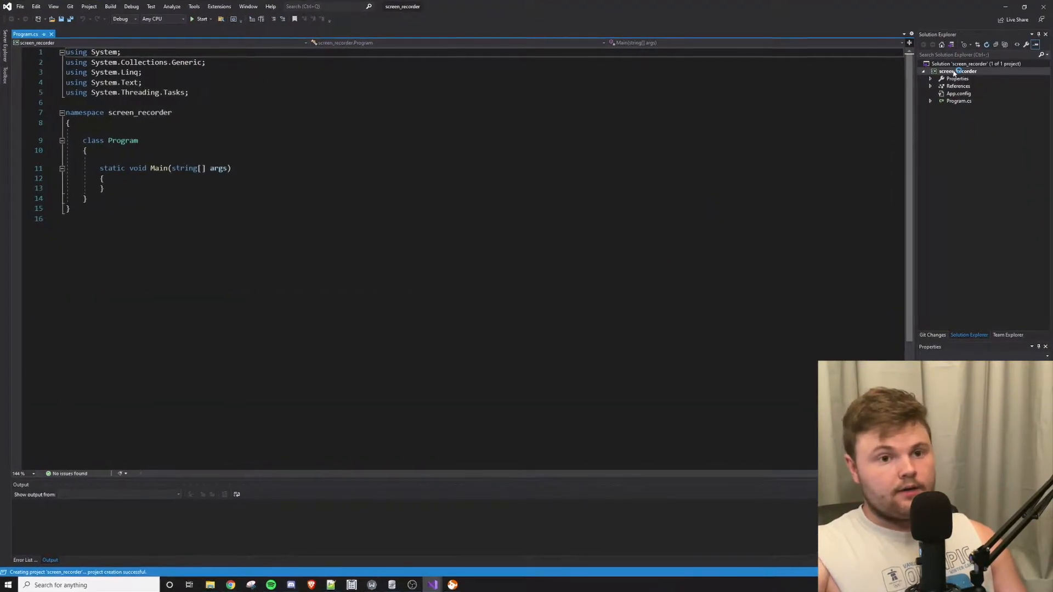
Find SharpAvi in the NuGet Browse tab and install version 2.1.2.
click(961, 71)
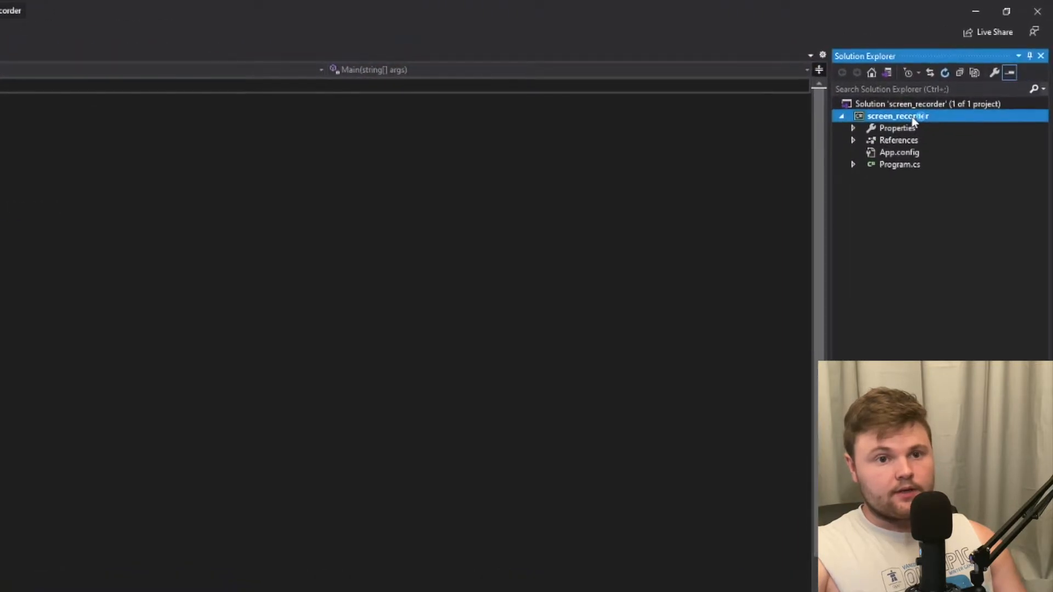
right_click(899, 115)
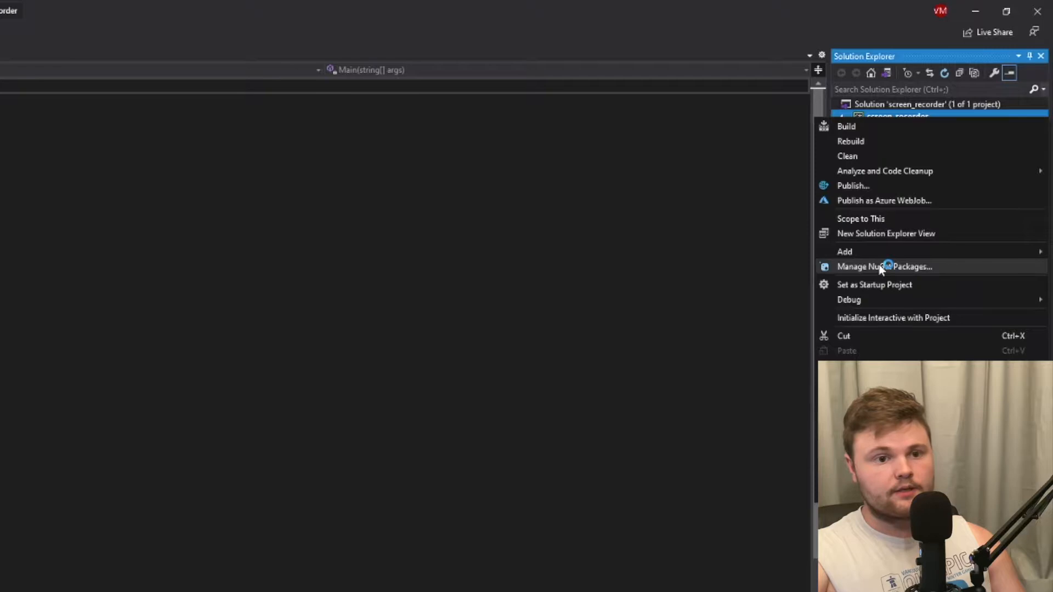
click(884, 266)
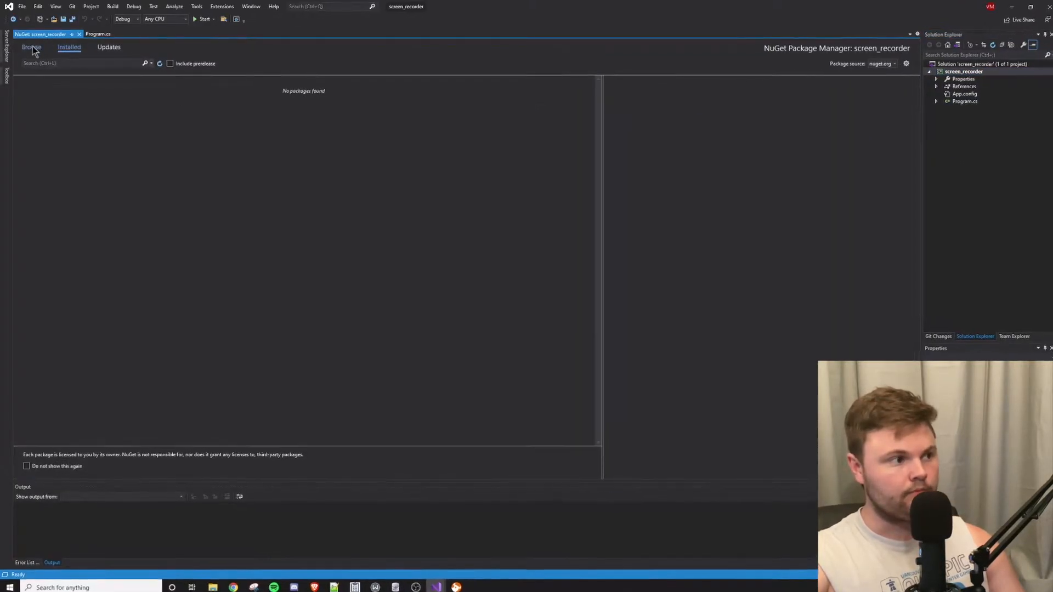
click(30, 48)
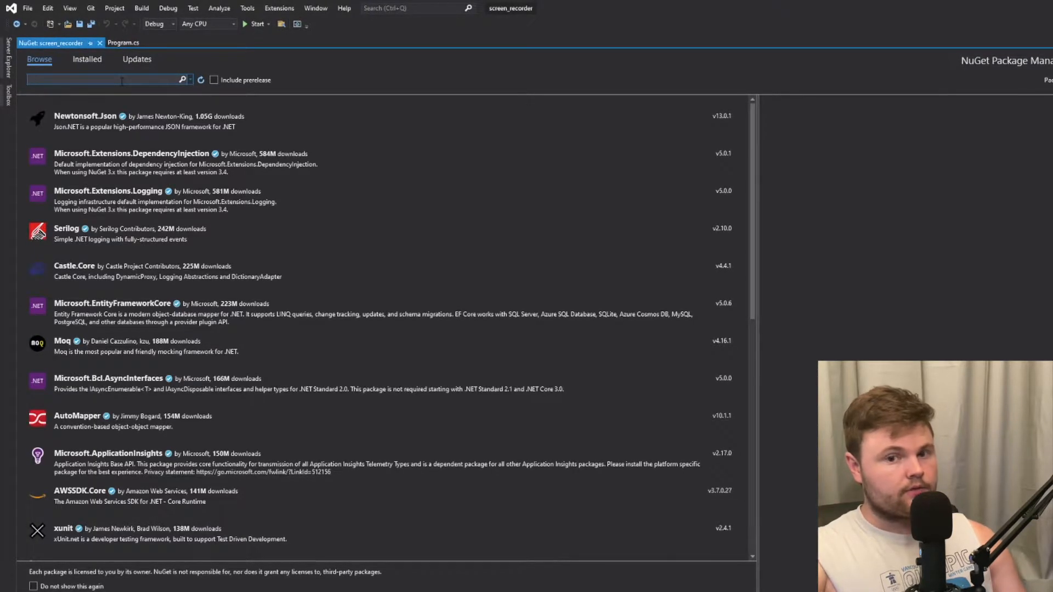
text(sharpavi)
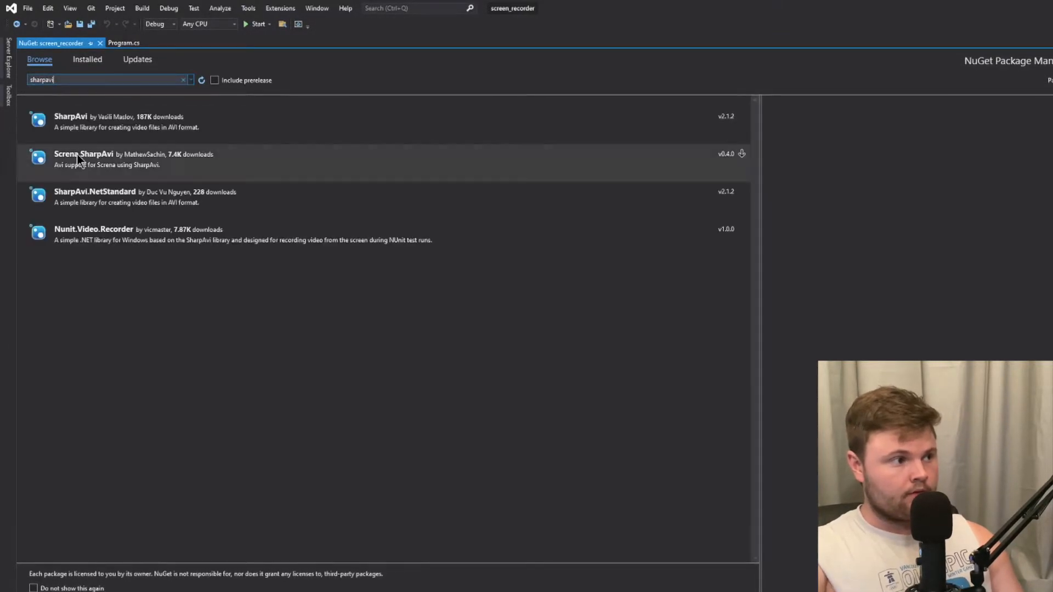
mouse_move(168, 128)
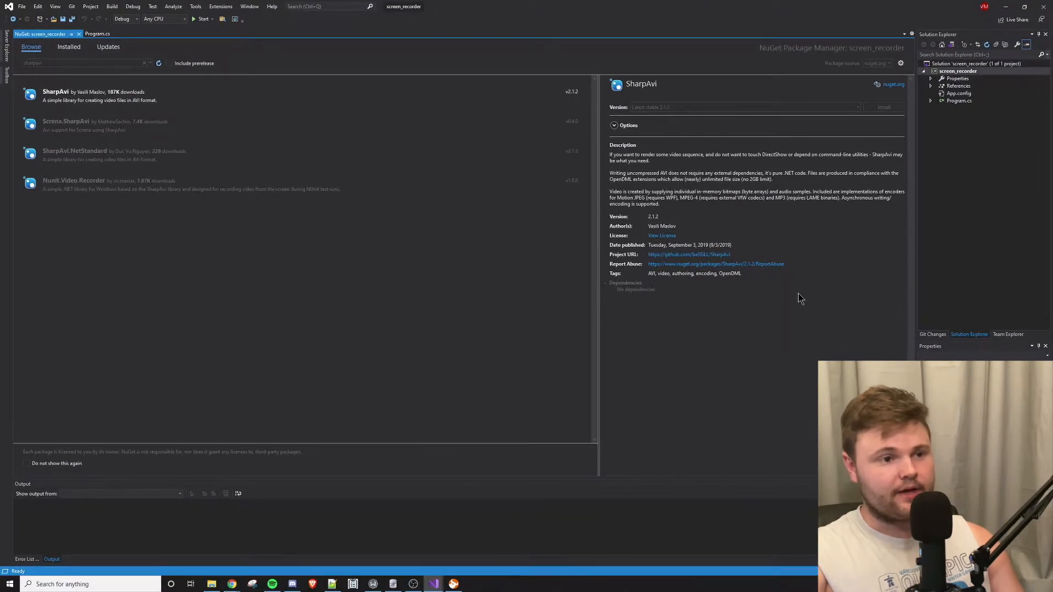
click(883, 107)
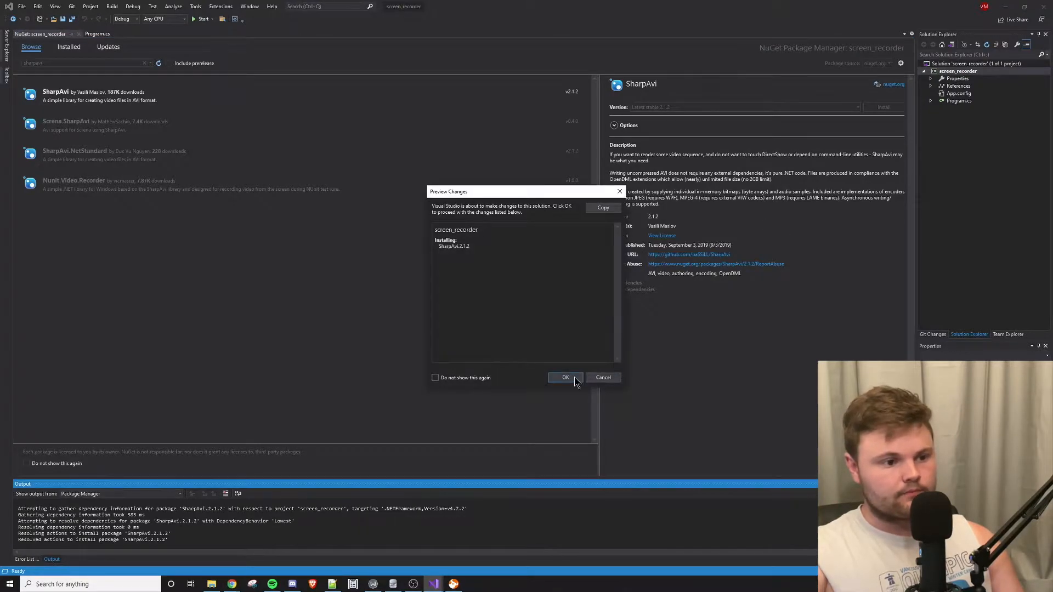
click(564, 377)
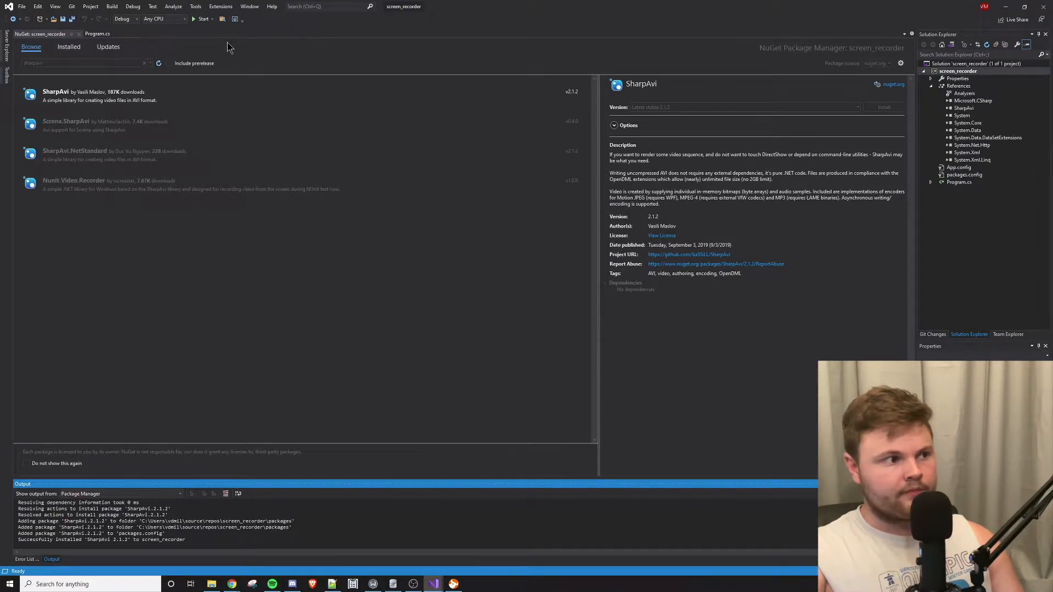
Add a new Class item named RecorderParams.cs to the screen_recorder project.
click(98, 33)
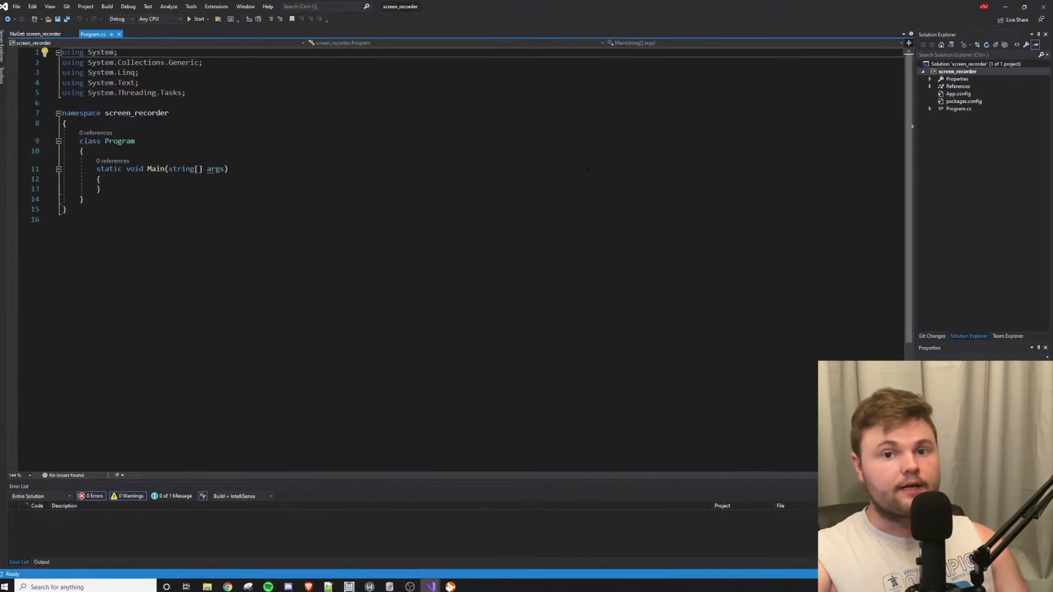
right_click(958, 72)
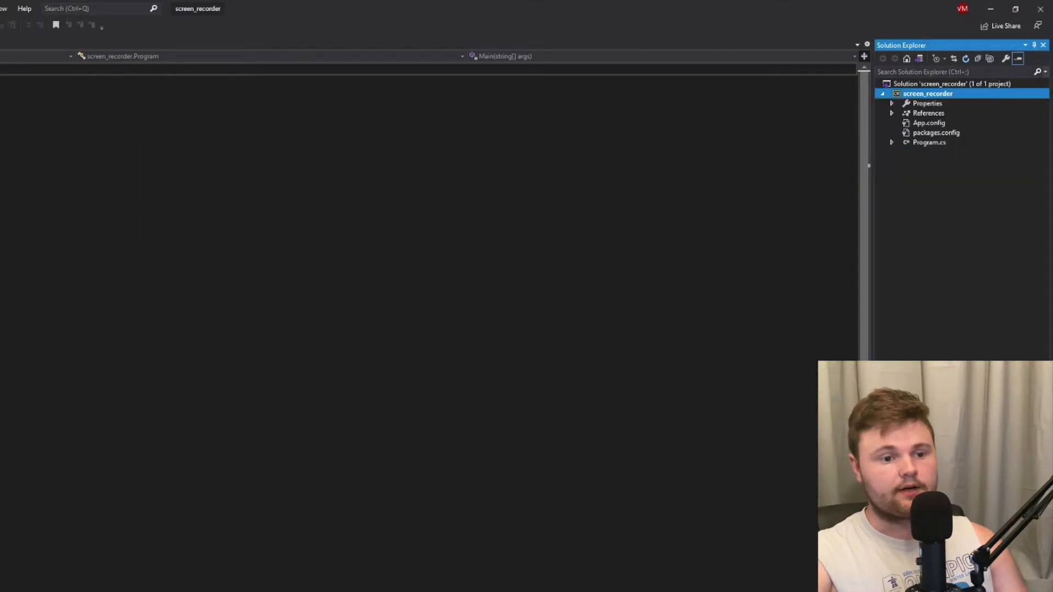
right_click(928, 93)
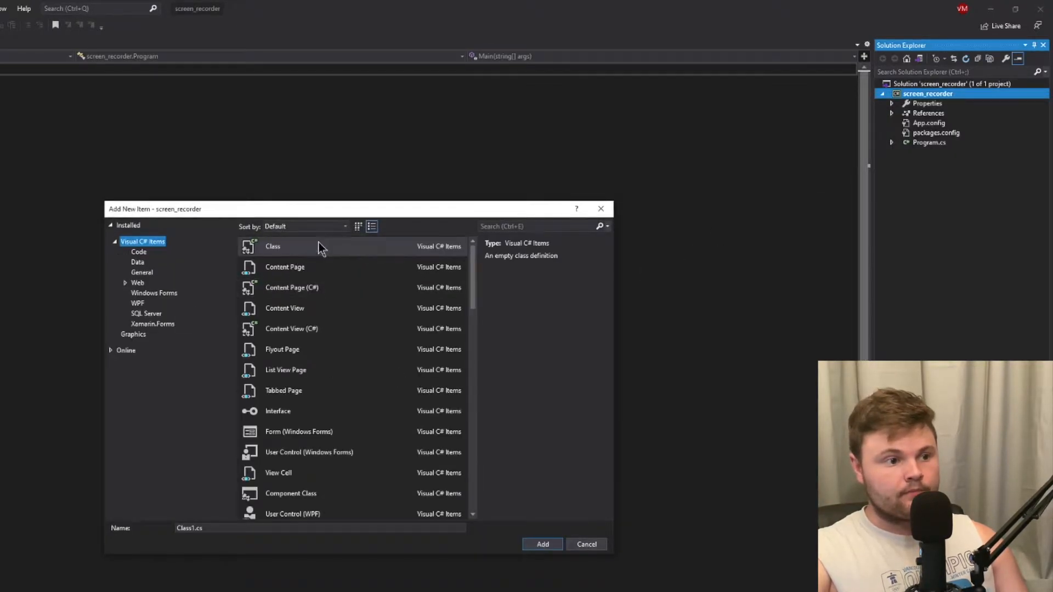
click(273, 246)
text(Recorder)
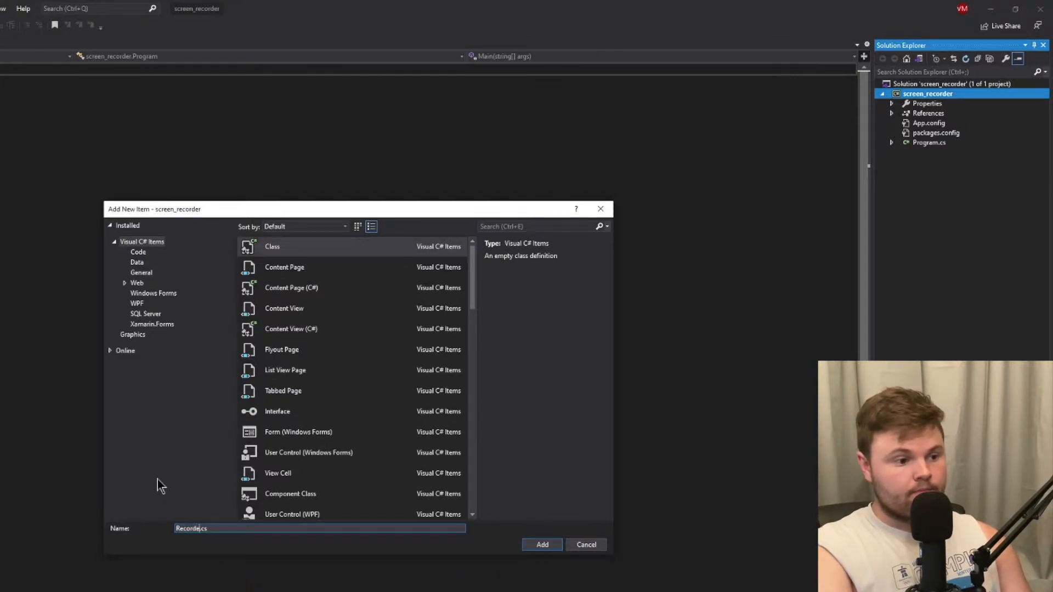
text(Proj)
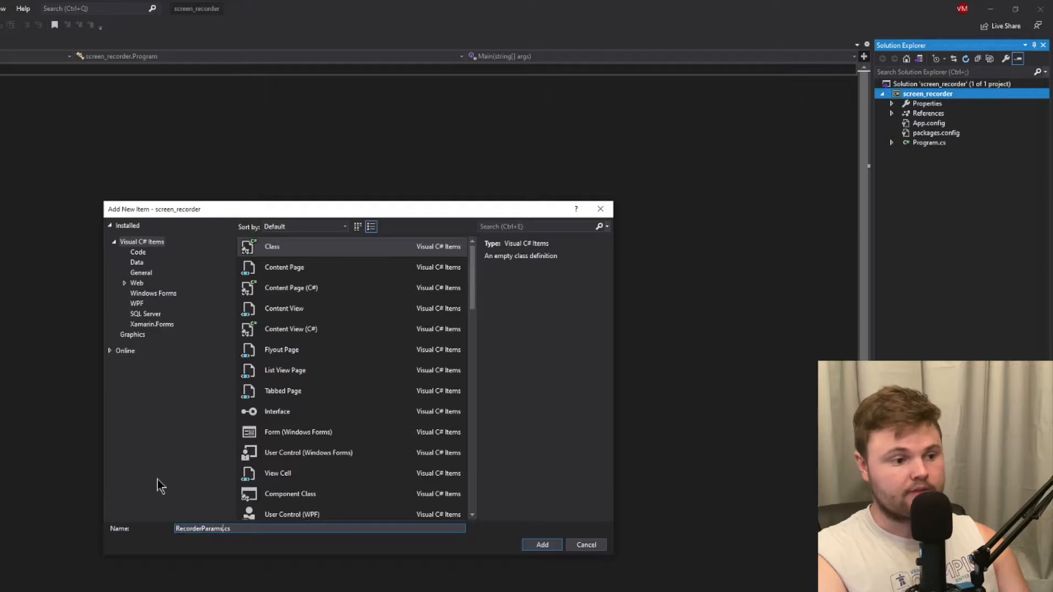
click(542, 545)
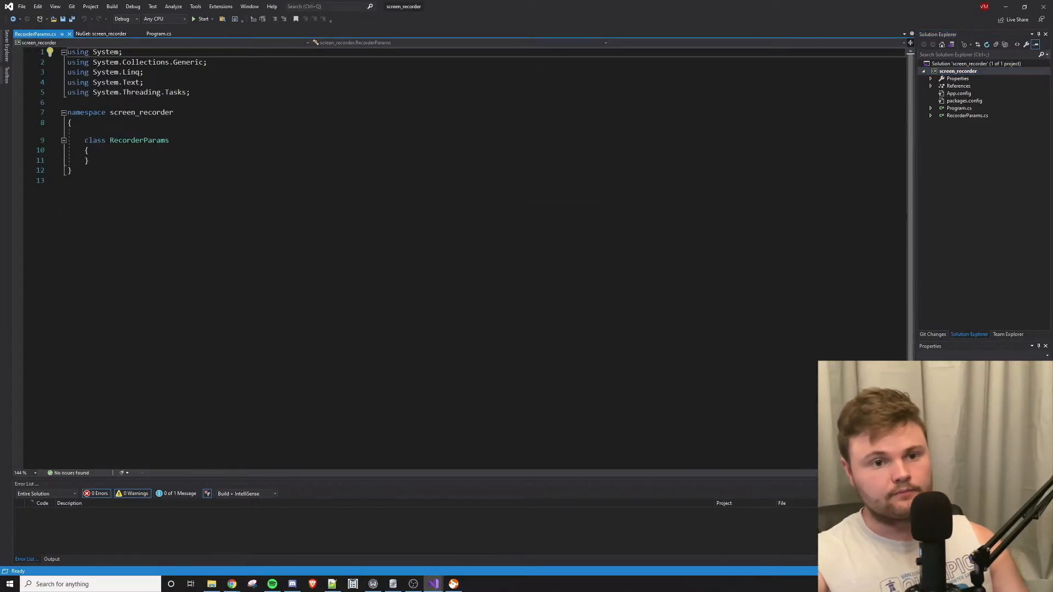
Paste the SharpAvi-based RecorderParams class code into RecorderParams.cs and review it.
click(966, 116)
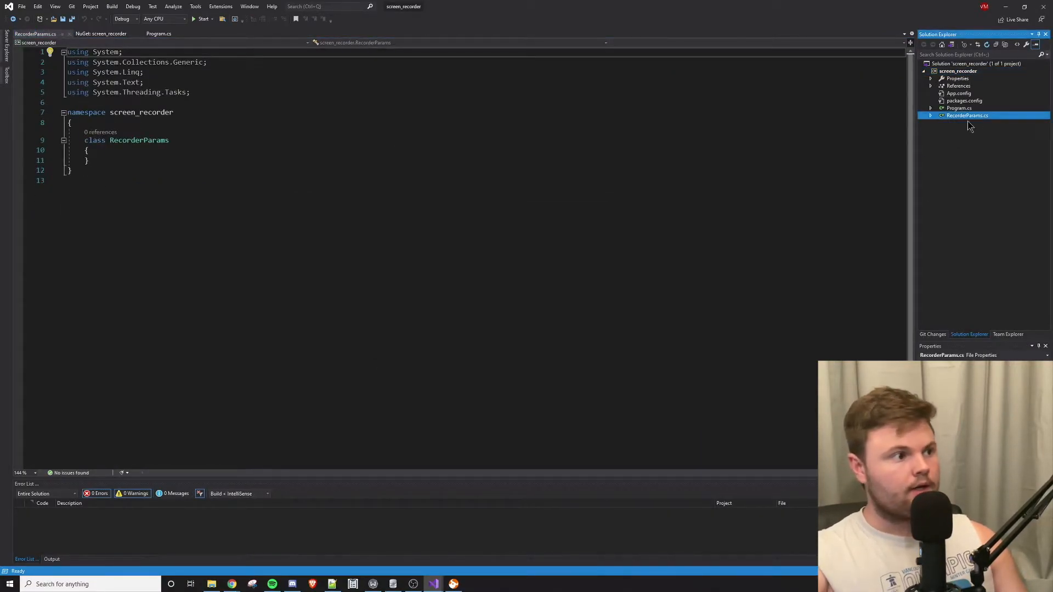
click(87, 159)
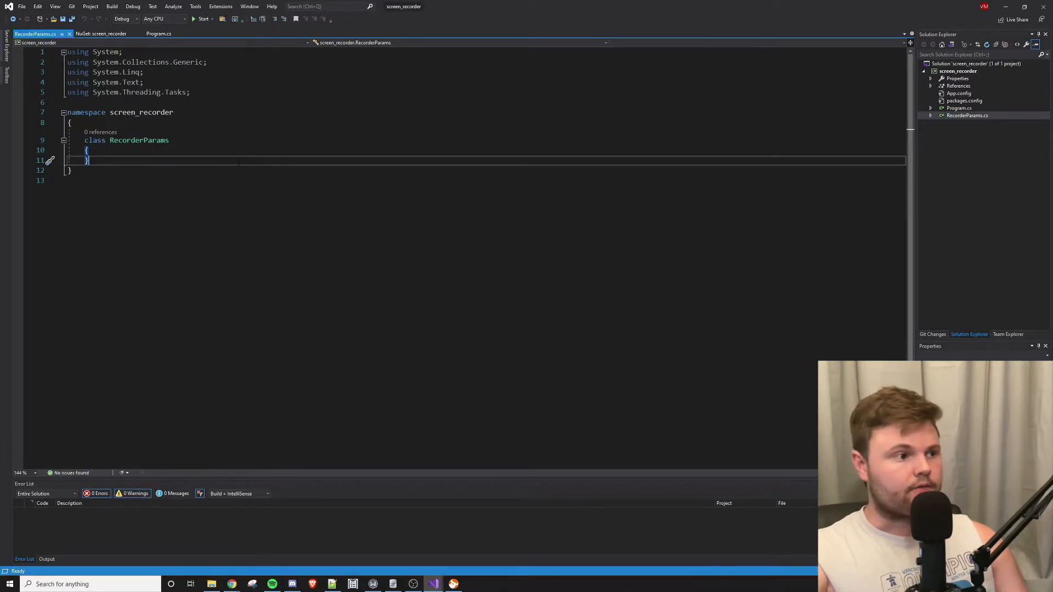
scroll(down, 3)
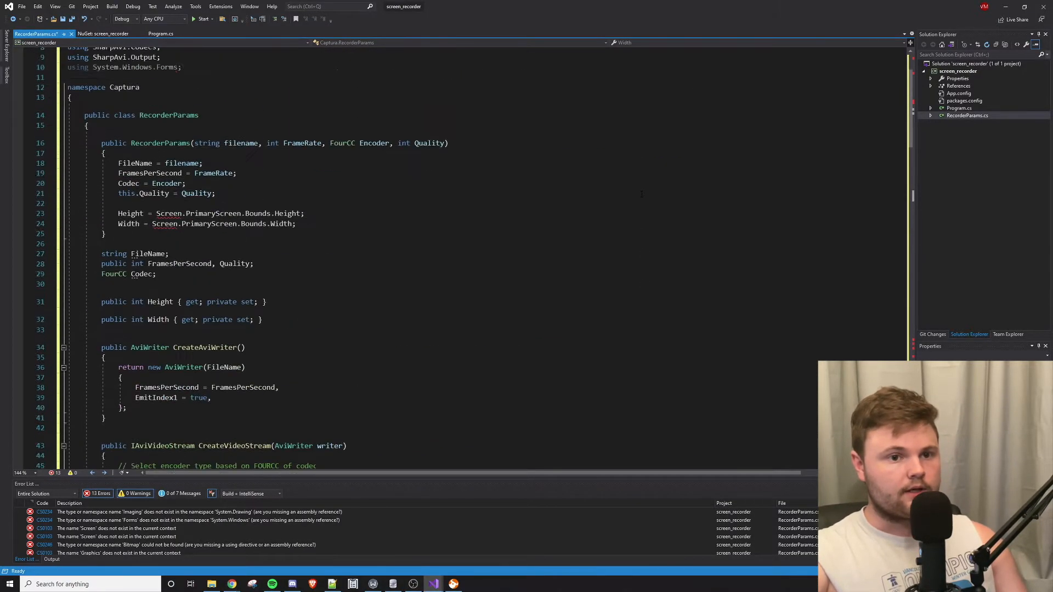
scroll(up, 3)
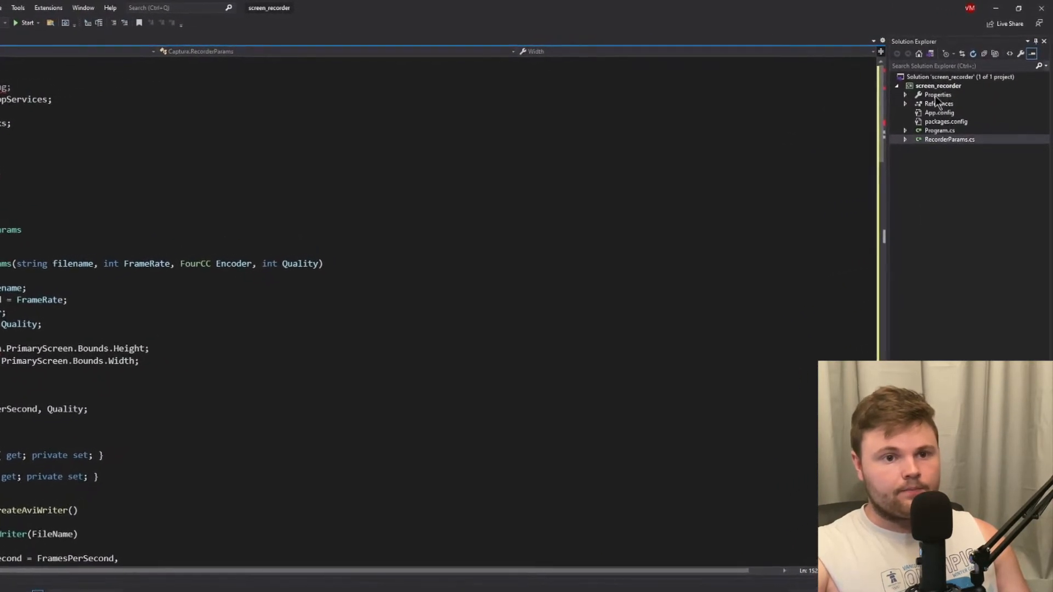
Add the System.Drawing and System.Windows.Forms references in Reference Manager.
click(939, 104)
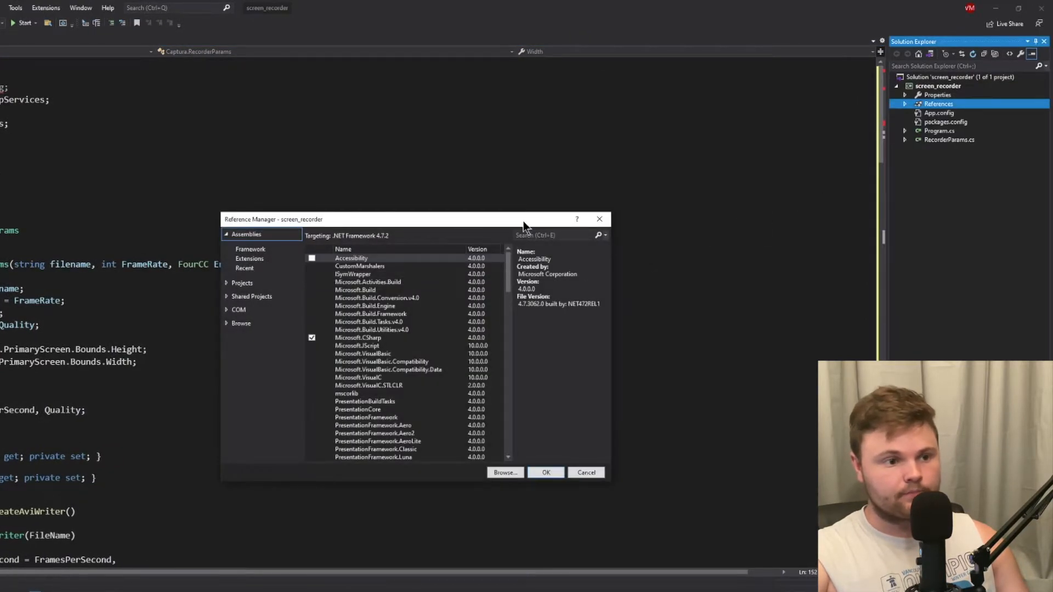
text(system.drawing)
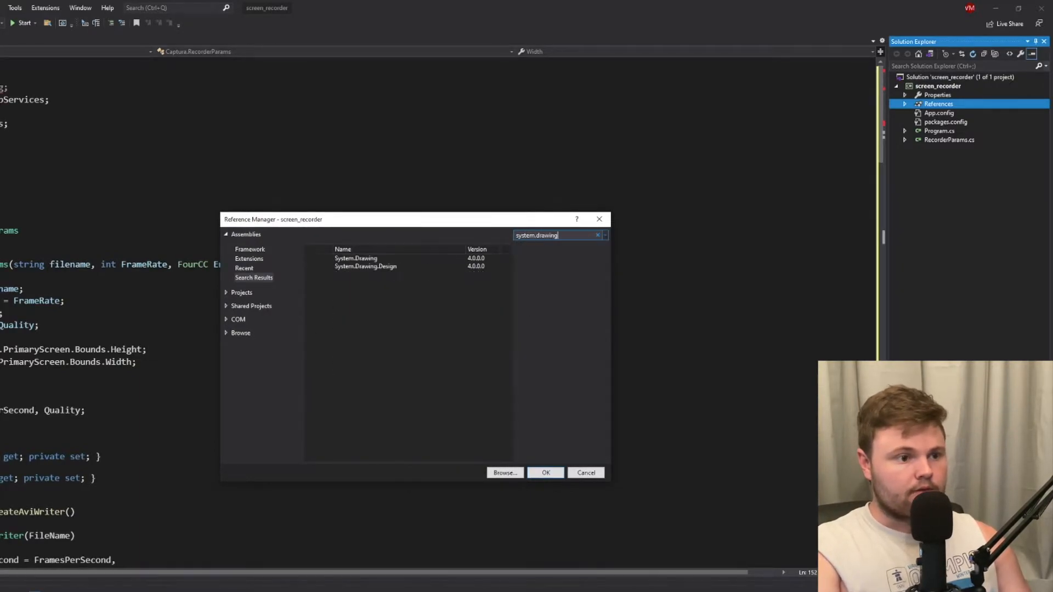
click(356, 258)
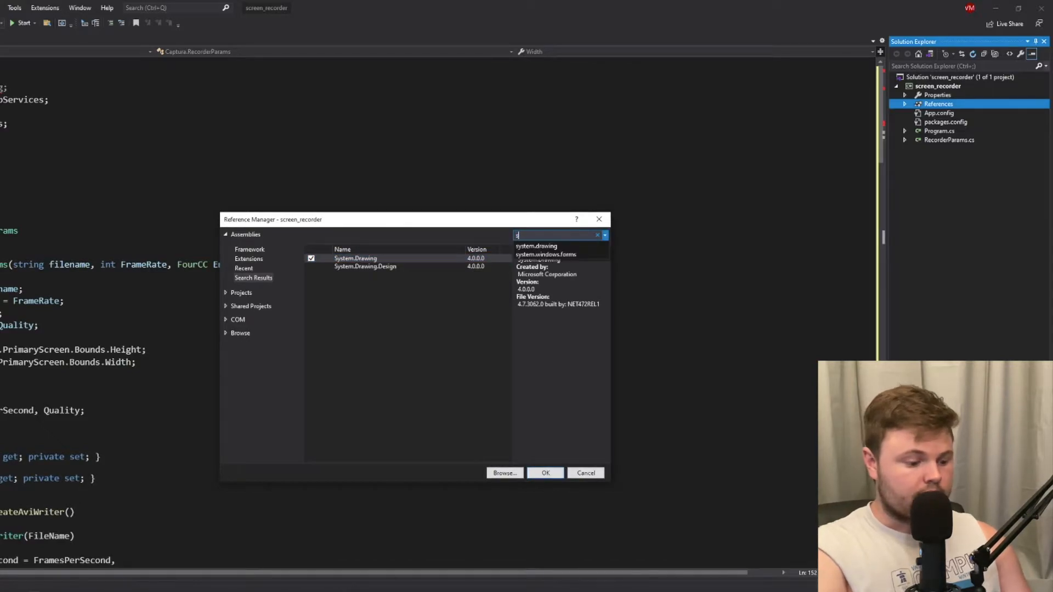
text(system.windows.forms)
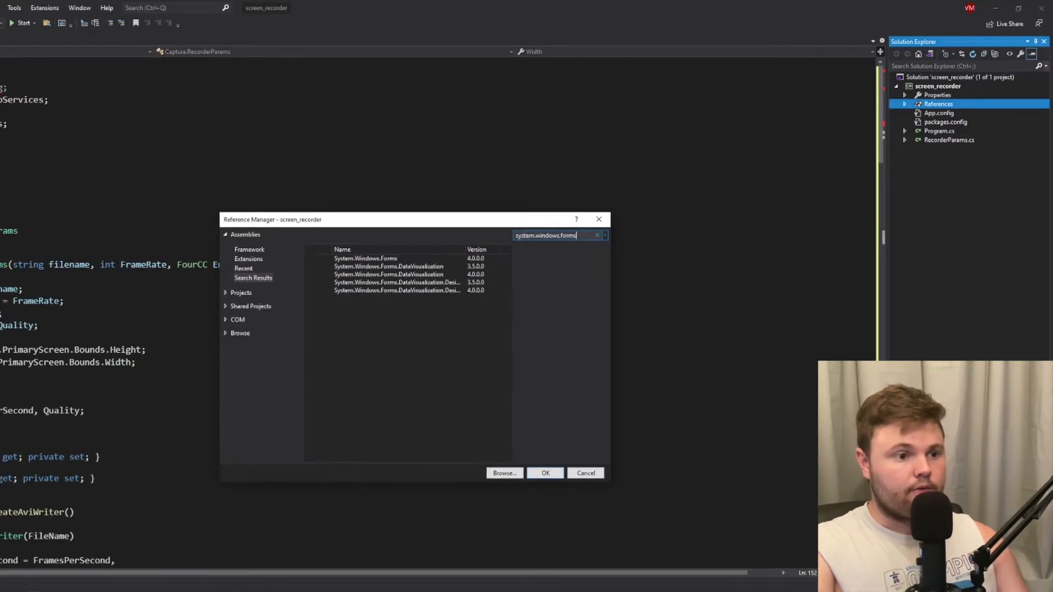
click(365, 258)
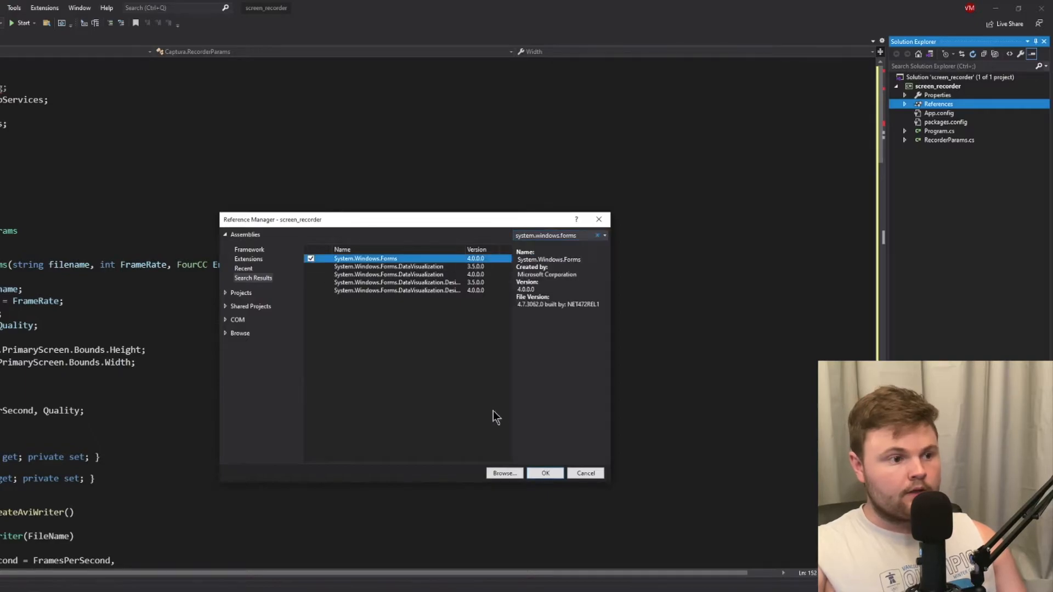
click(545, 473)
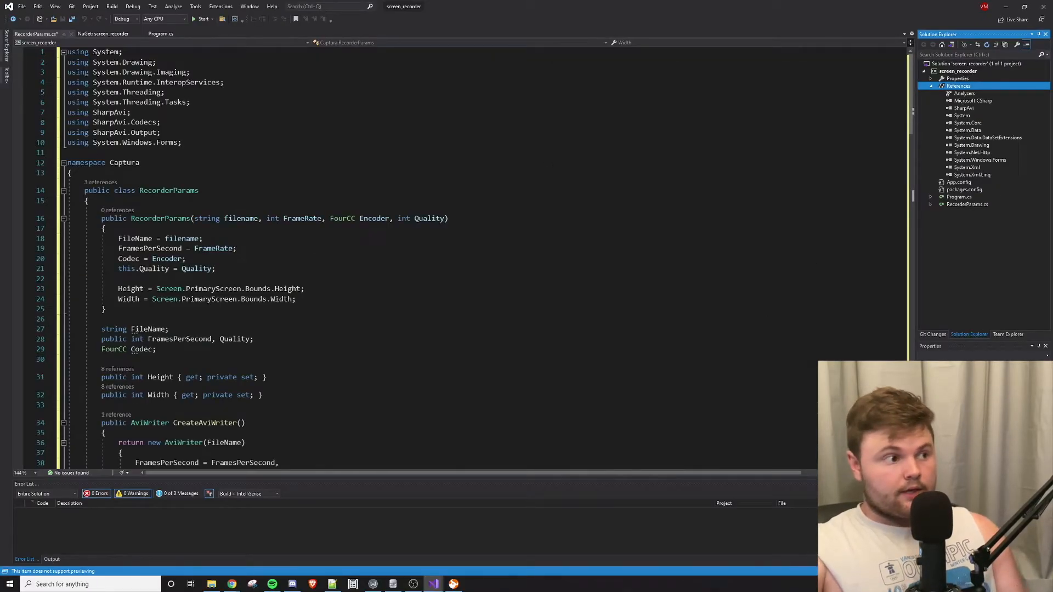
Check RecorderParams uses namespace Captura, then add 'using Captura;' to Program.cs.
click(165, 34)
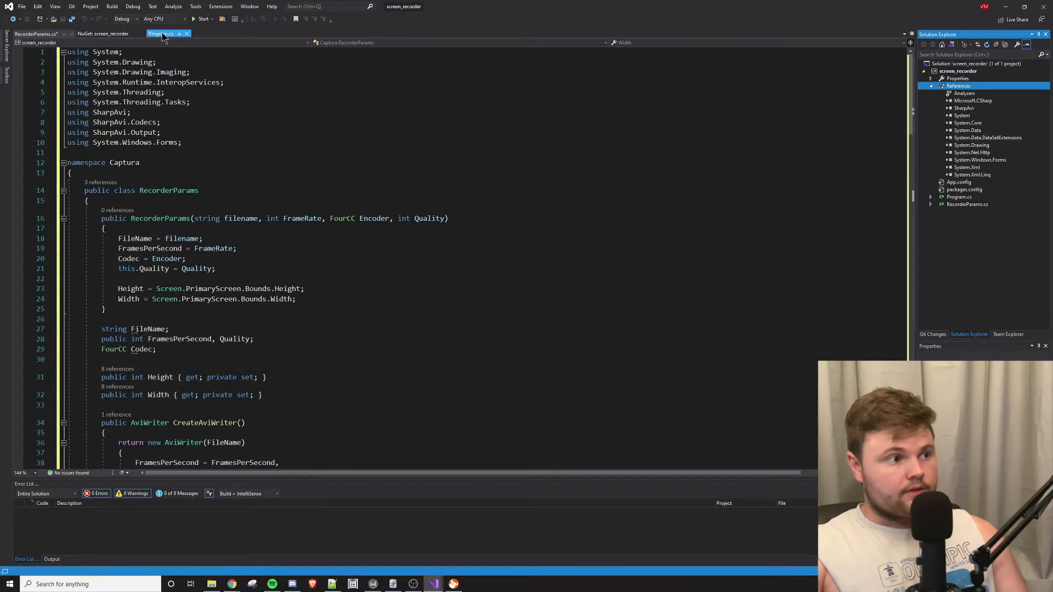
click(163, 34)
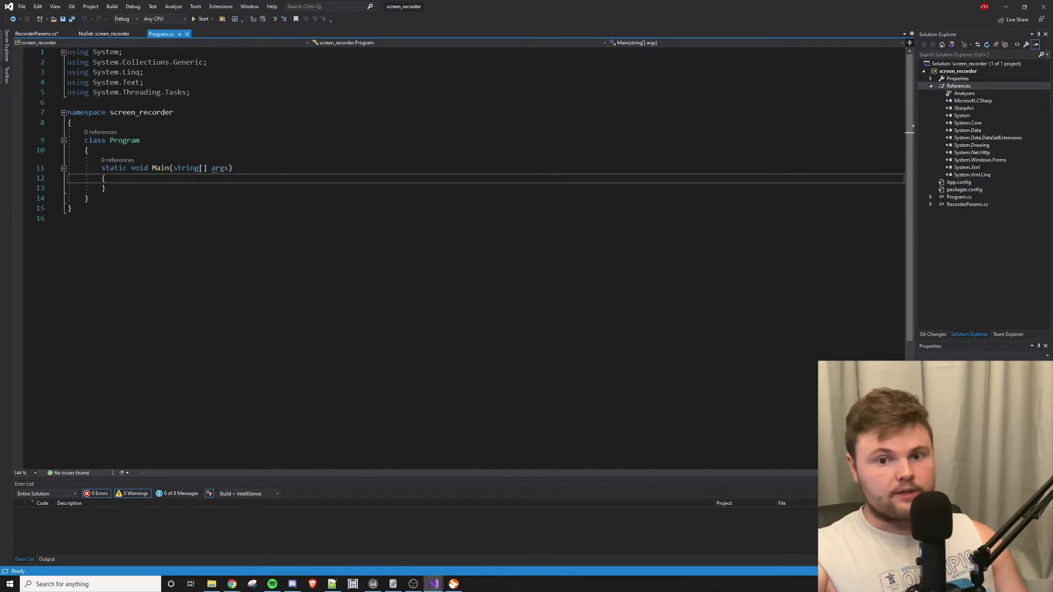
click(34, 33)
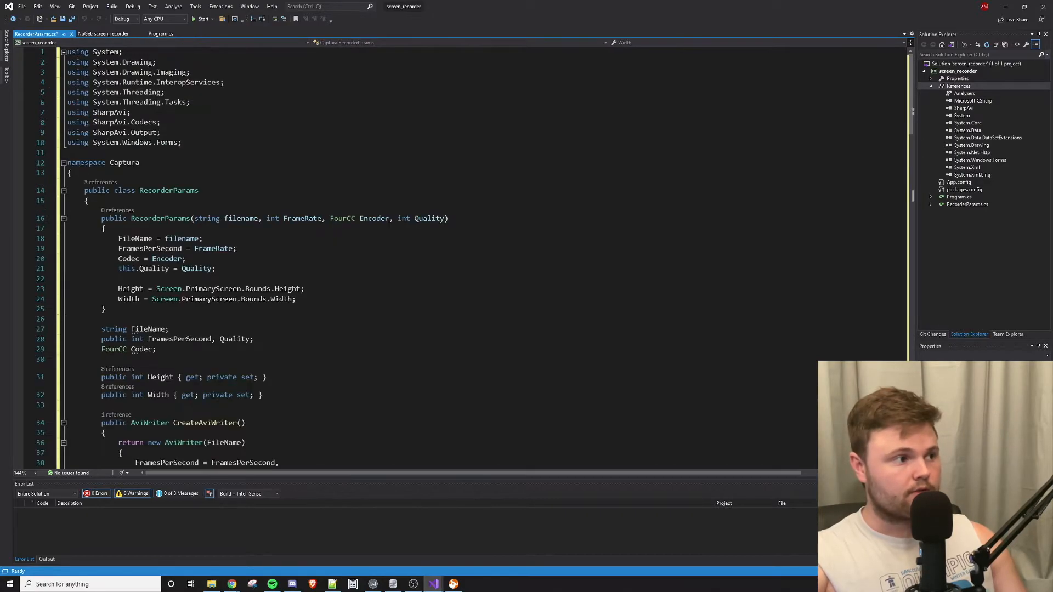
click(138, 163)
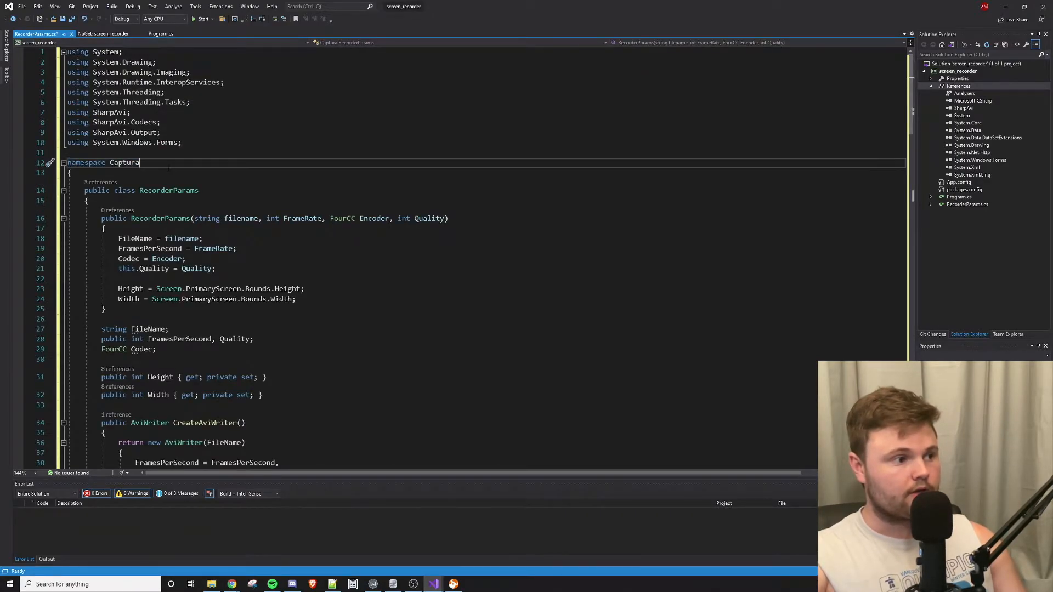
click(161, 34)
text(using)
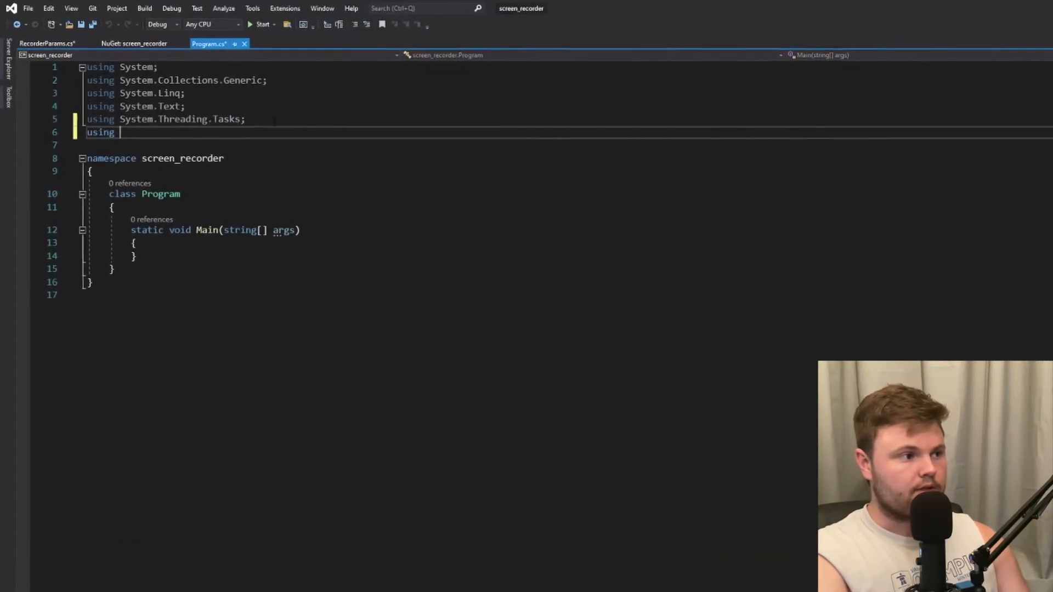
text(Captura;)
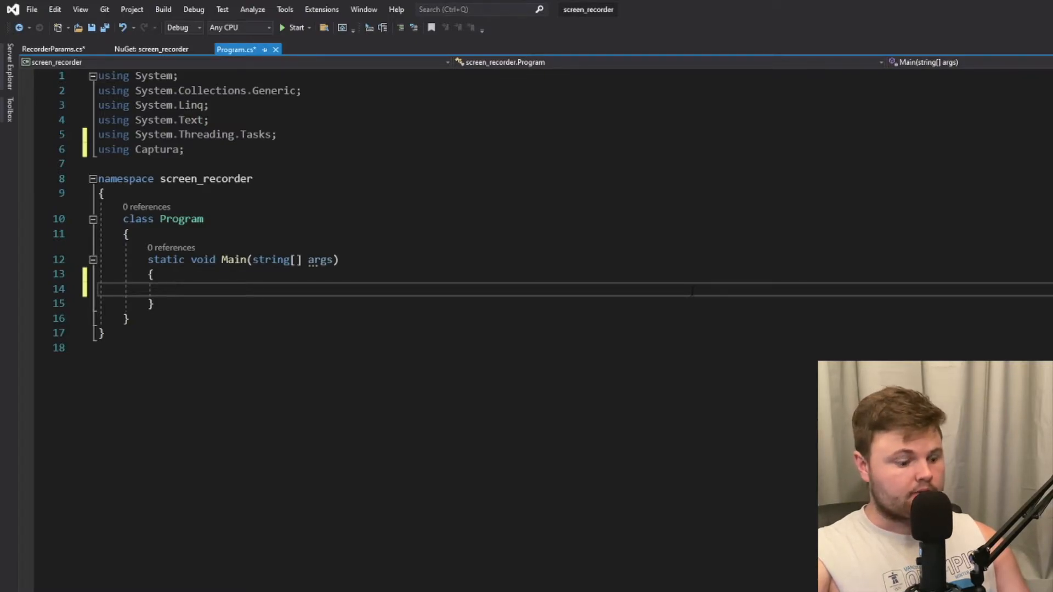
Type the out.avi Recorder creation and 'Press any key to Stop...' prompt into Main.
text(var rec = new Recorder(new RecorderParams("out.avi", 10, SharpAvi.KnownFourCCs.Codecs.MotionJpeg, 70));)
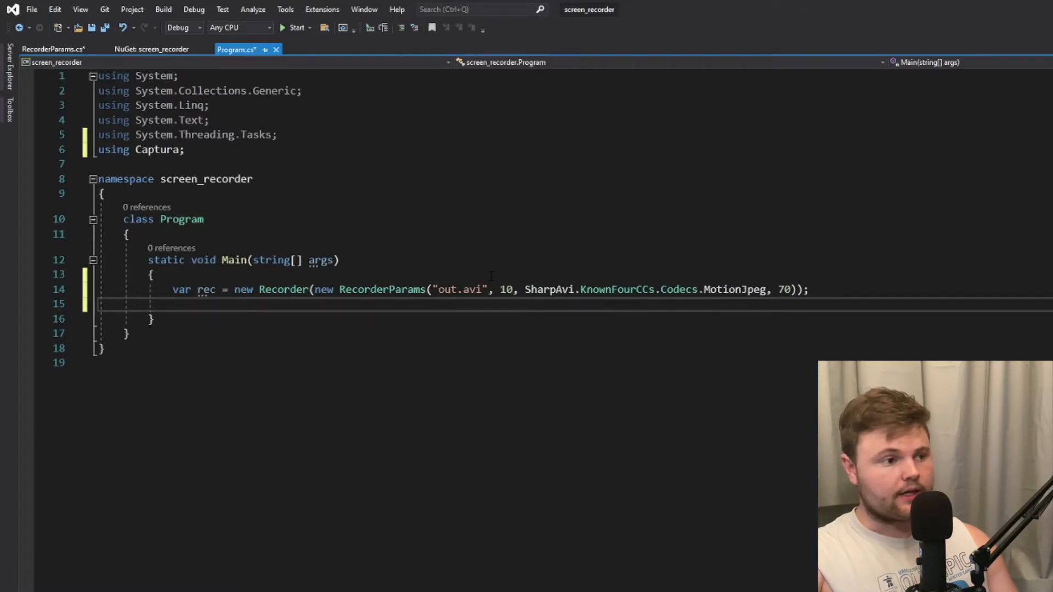
mouse_move(509, 289)
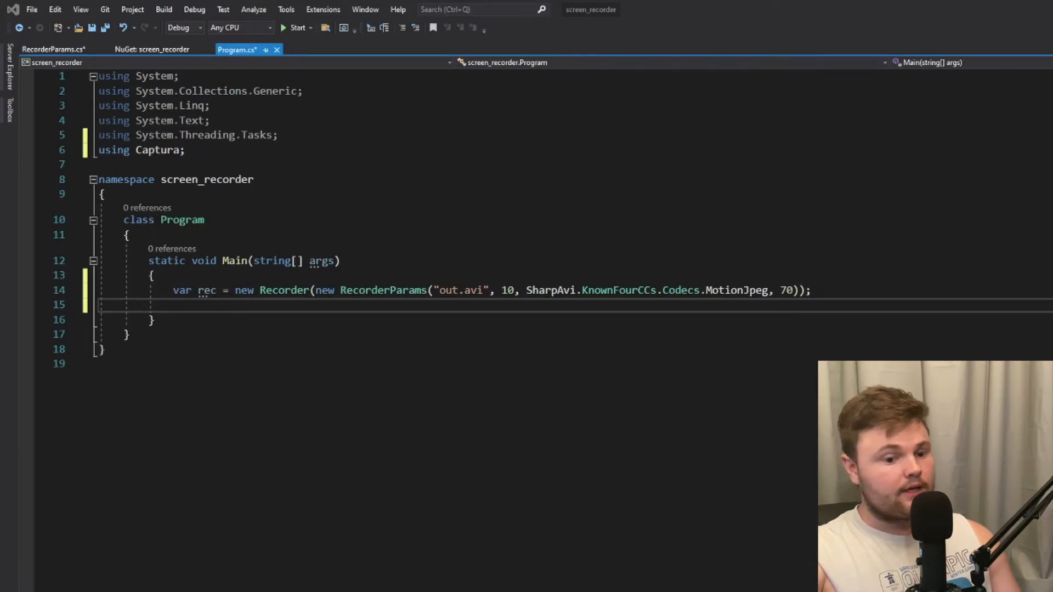
text(Console.WriteLine("Press any key to Stop...");)
text(Console.ReadKey();)
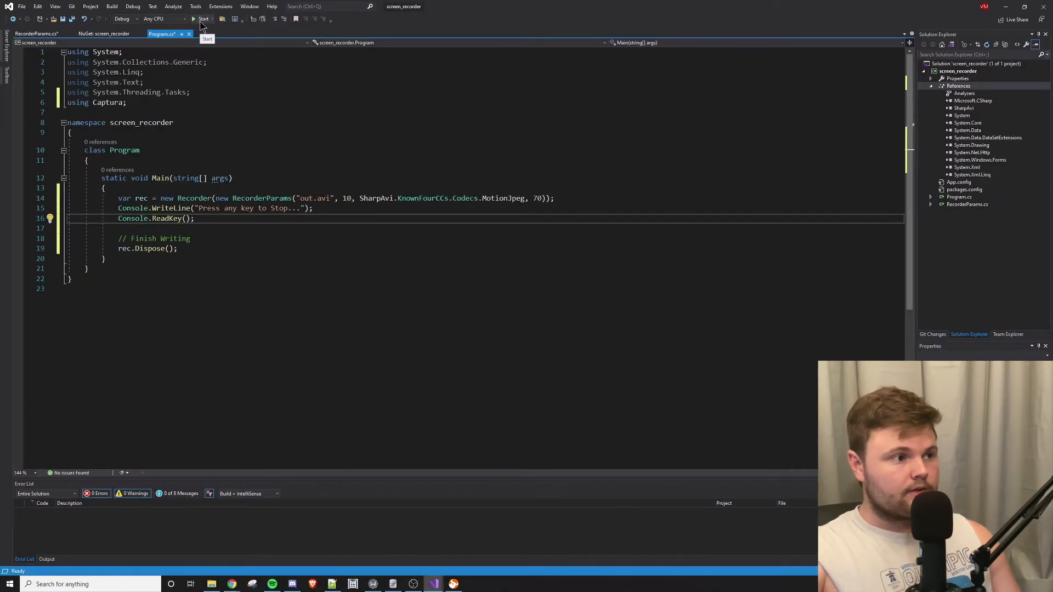
Build and run screen_recorder, then focus its console window to stop recording.
click(203, 19)
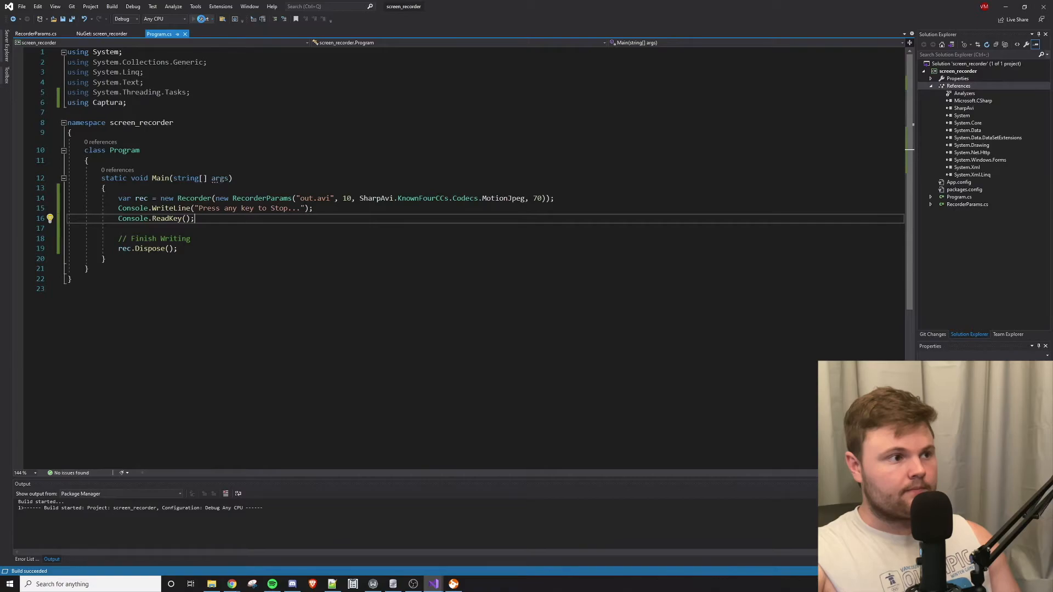
click(197, 18)
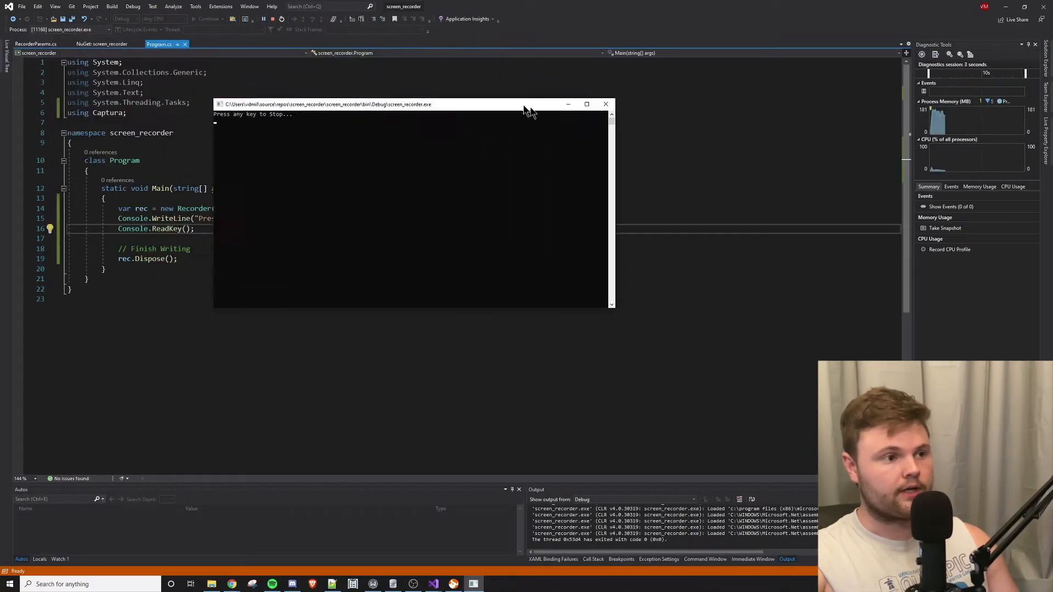
click(605, 104)
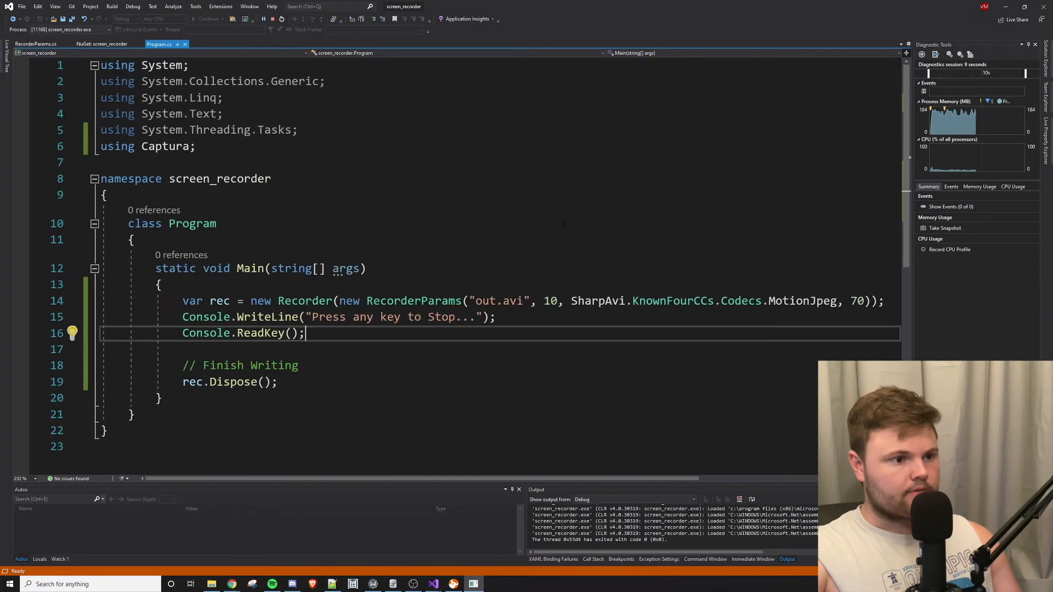
scroll(down, 3)
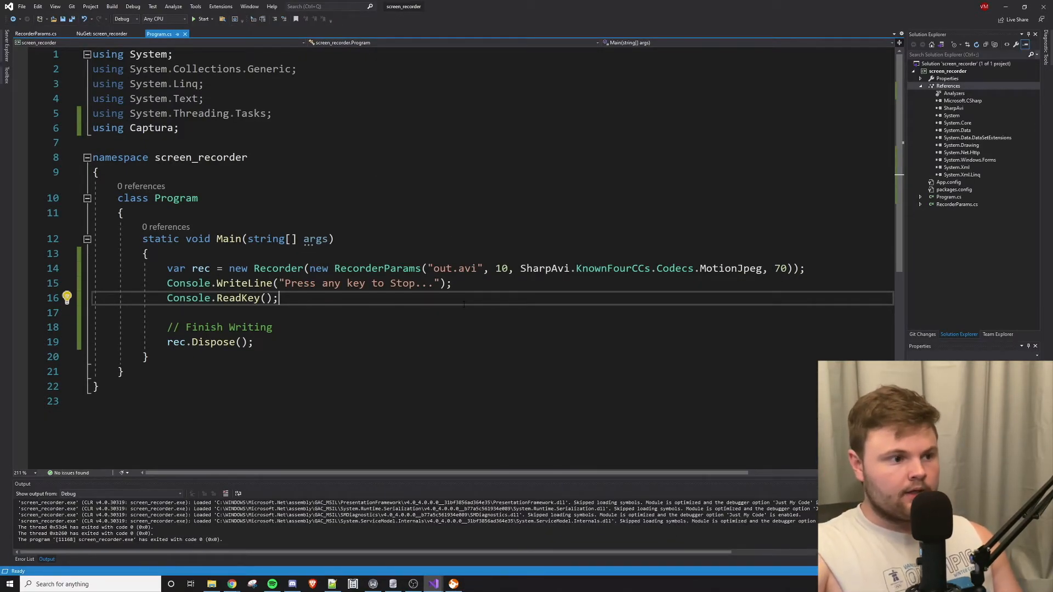
mouse_move(211, 584)
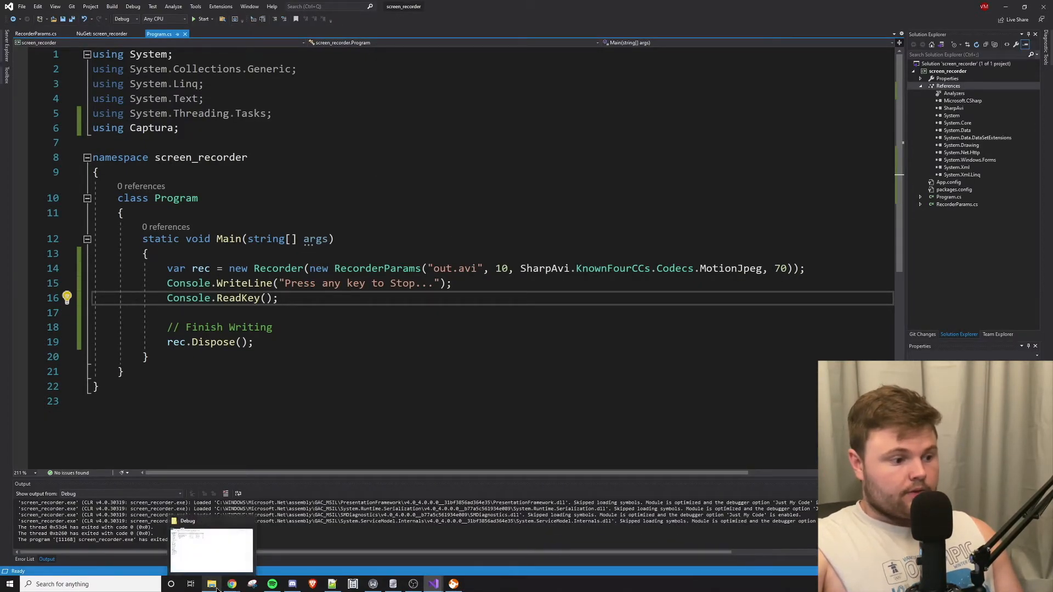
mouse_move(233, 574)
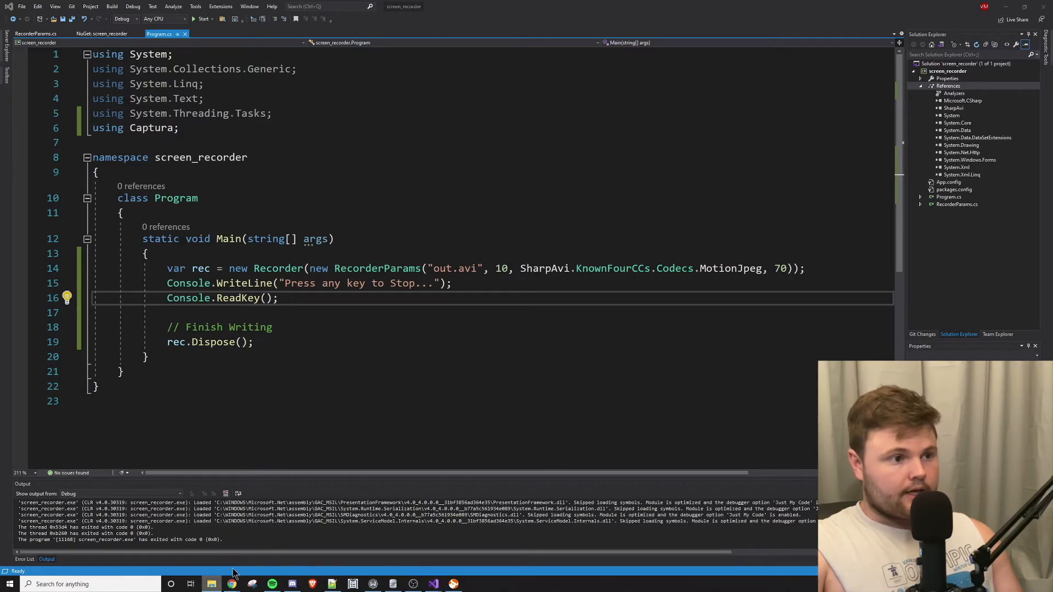
Browse from repos to screen_recorder\screen_recorder\bin\Debug and select the out video.
click(210, 583)
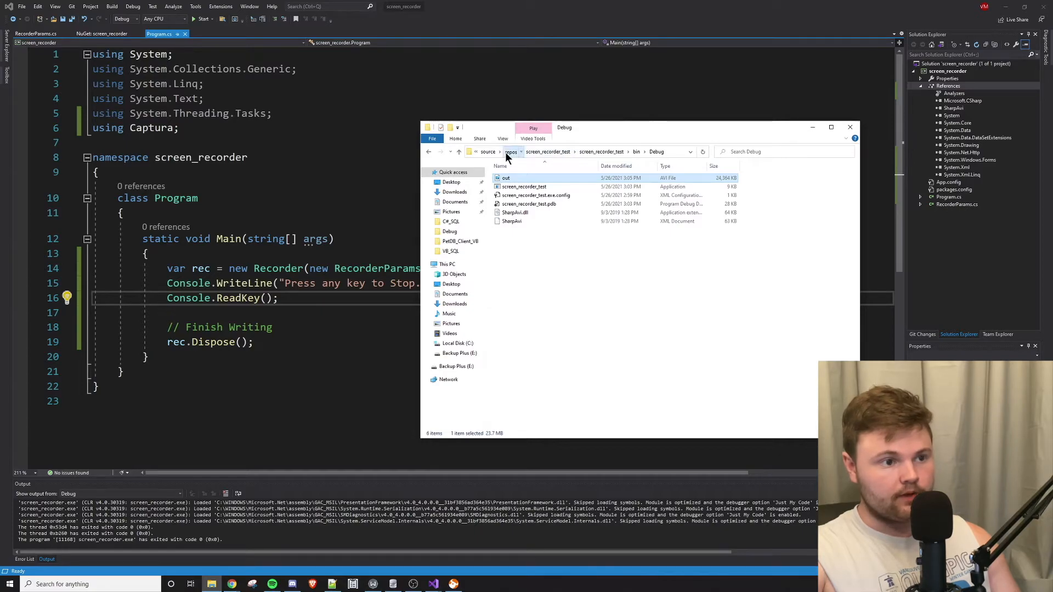
click(512, 151)
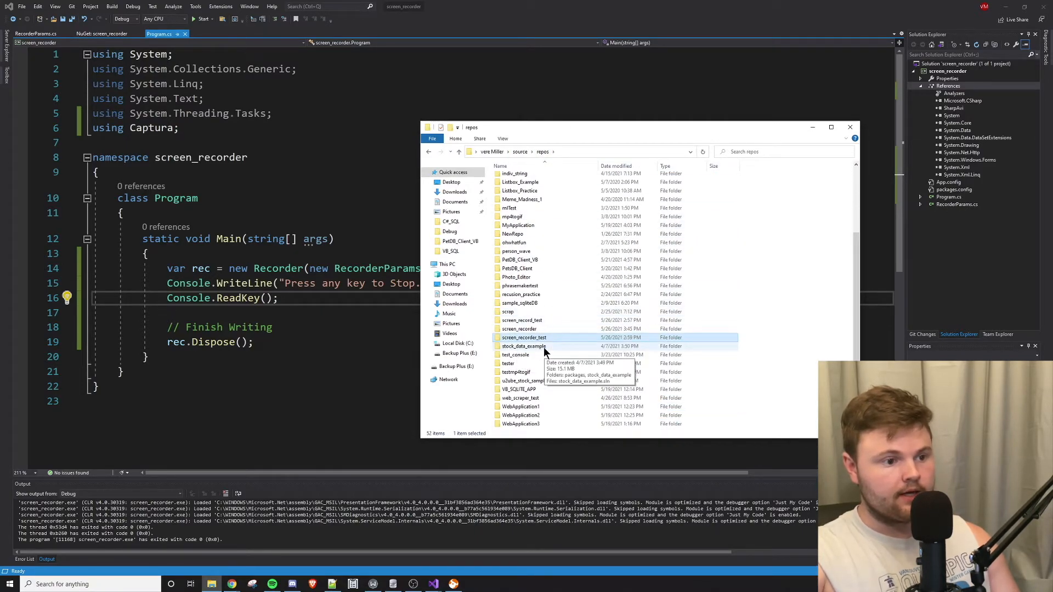
mouse_move(520, 329)
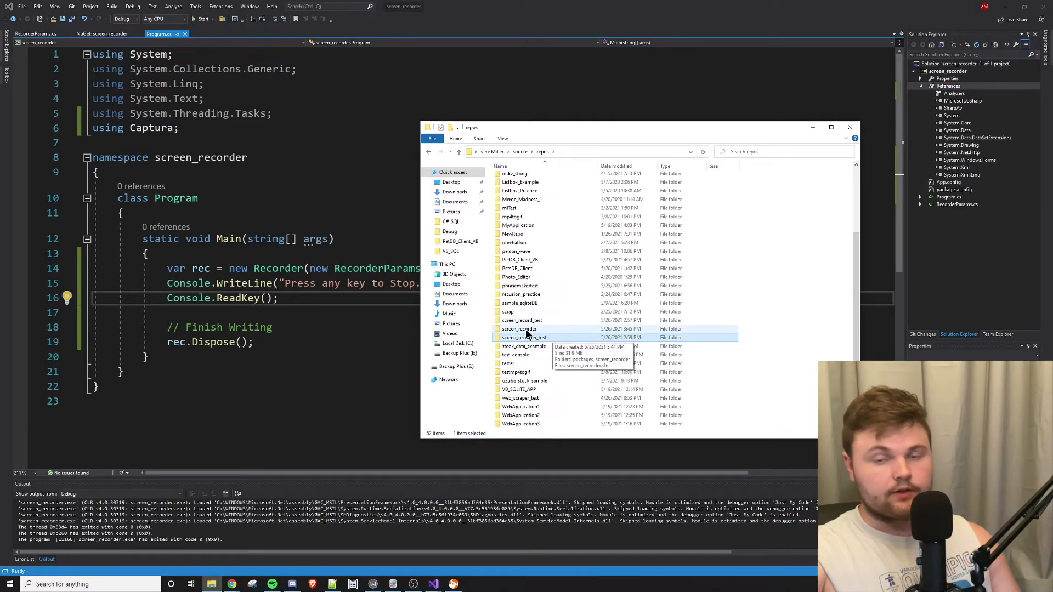
double_click(519, 329)
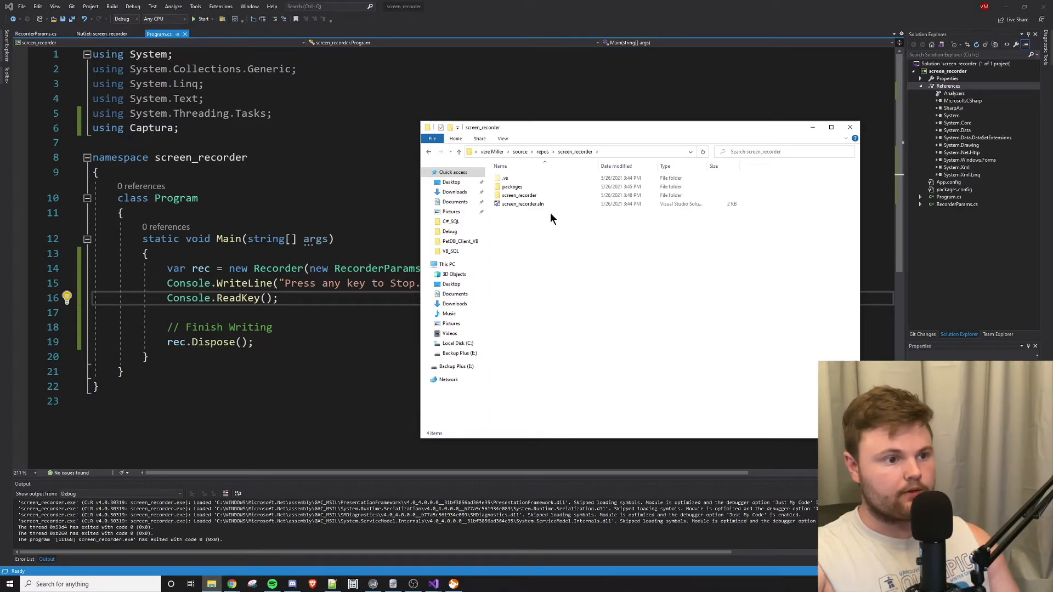
double_click(518, 195)
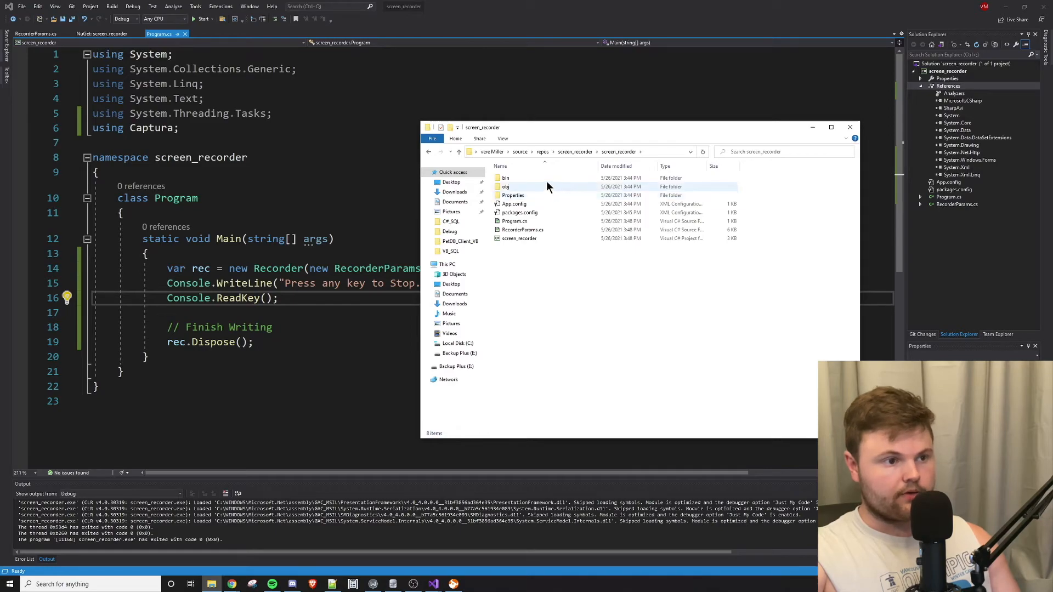
double_click(504, 177)
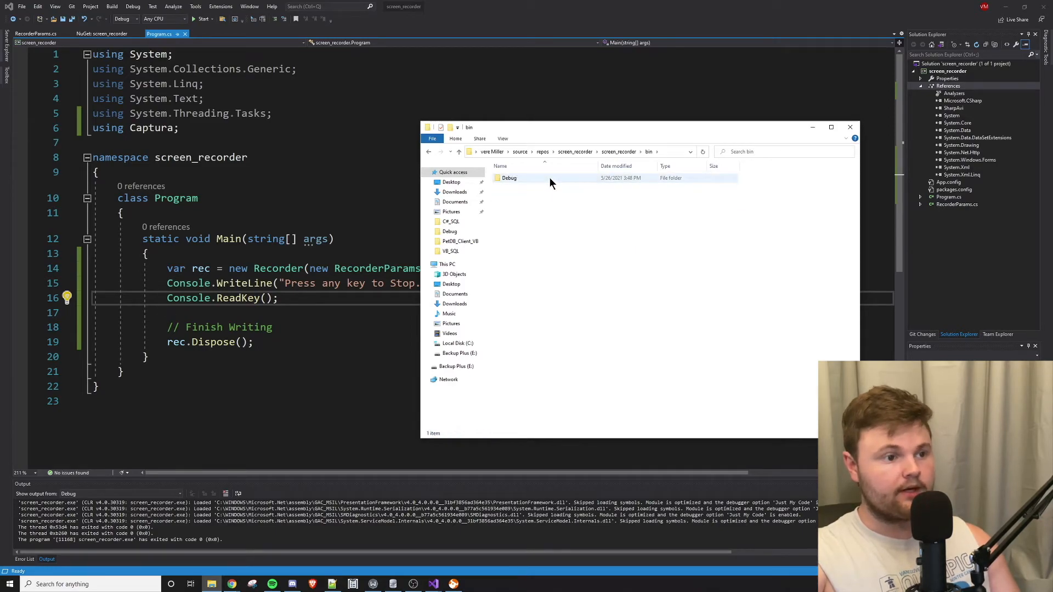
double_click(508, 177)
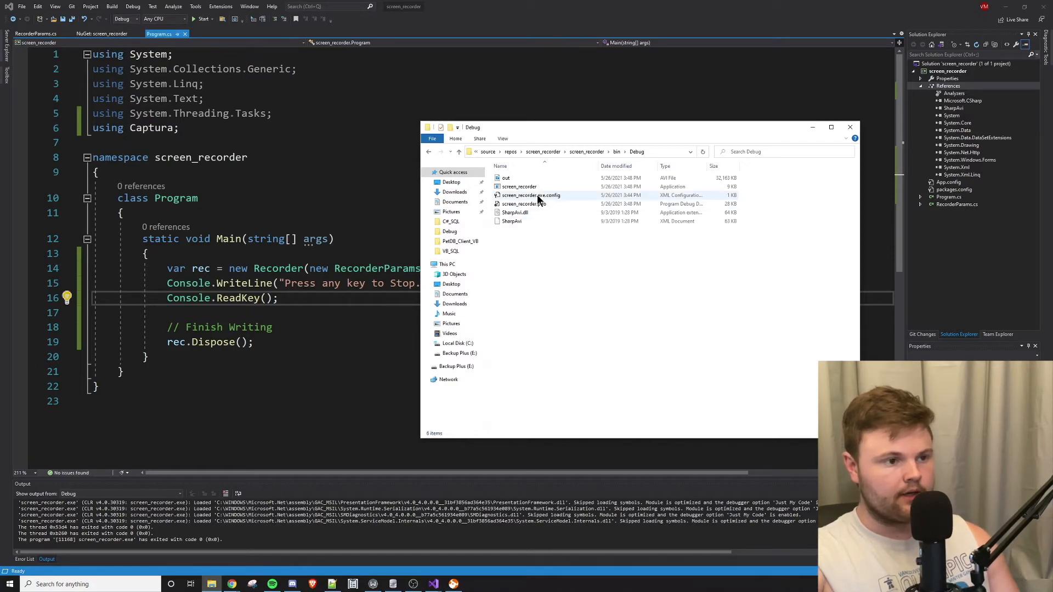
mouse_move(537, 182)
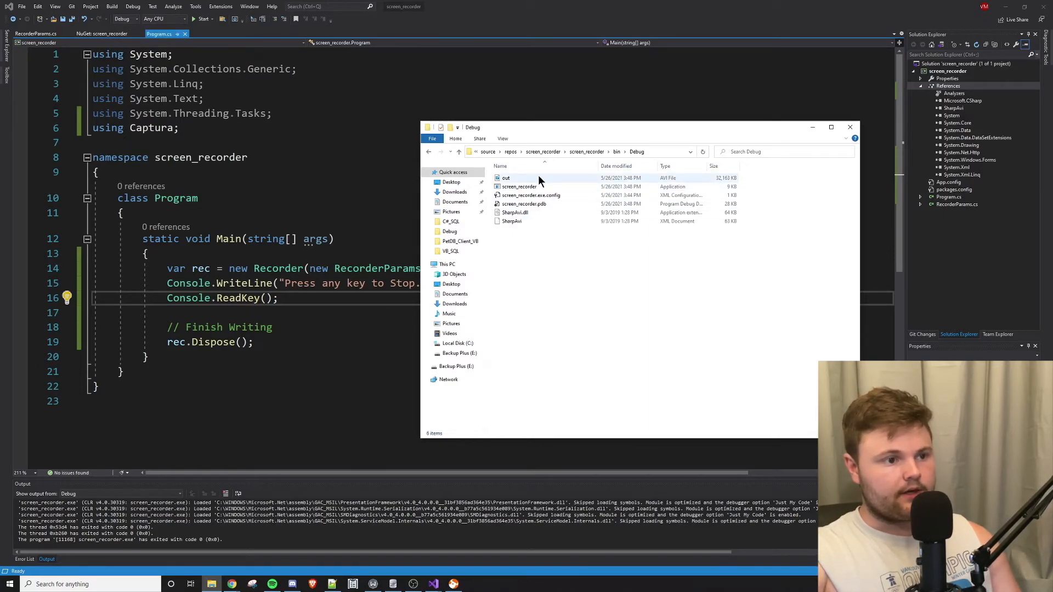
click(203, 18)
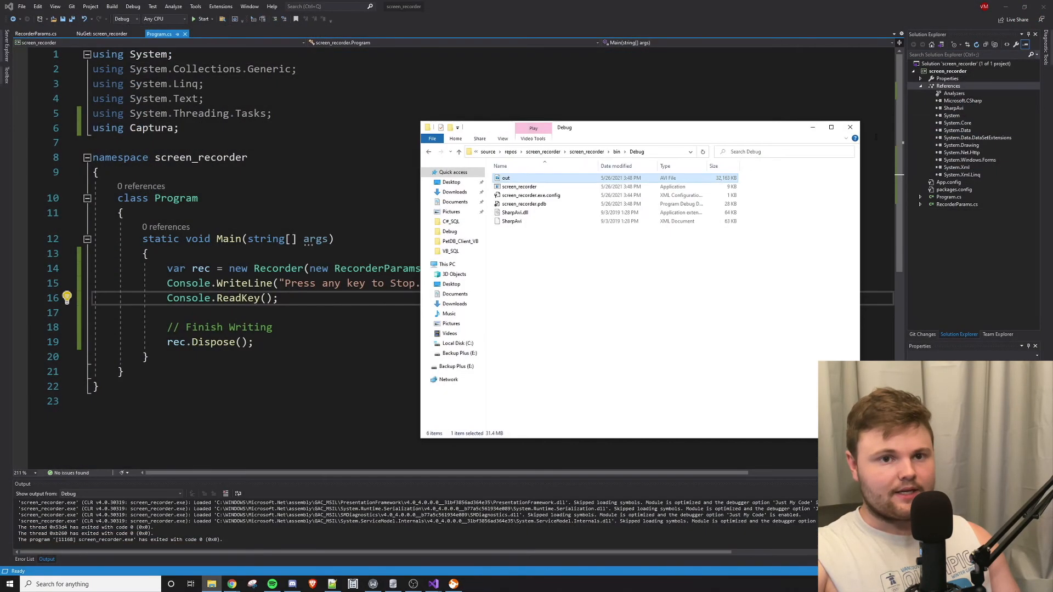
mouse_move(768, 258)
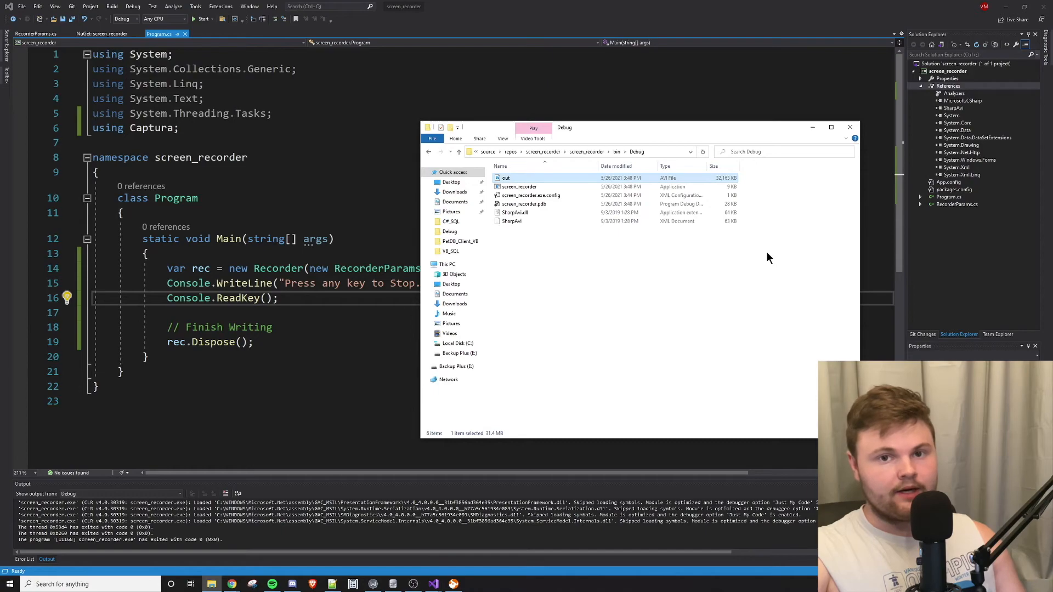